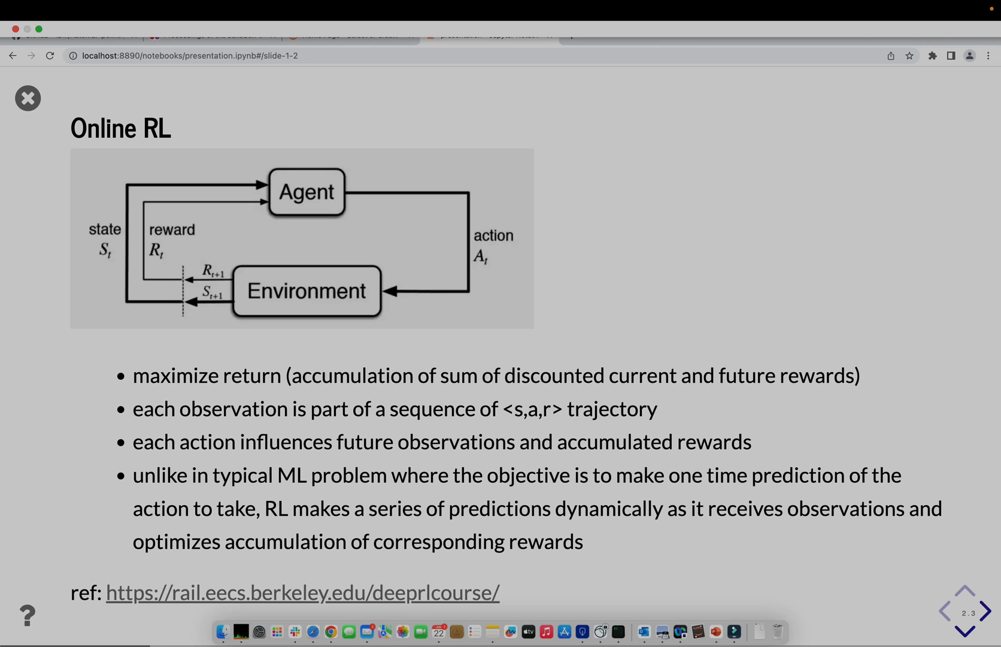
{"action": "mouse_move", "coordinate": [489, 189]}
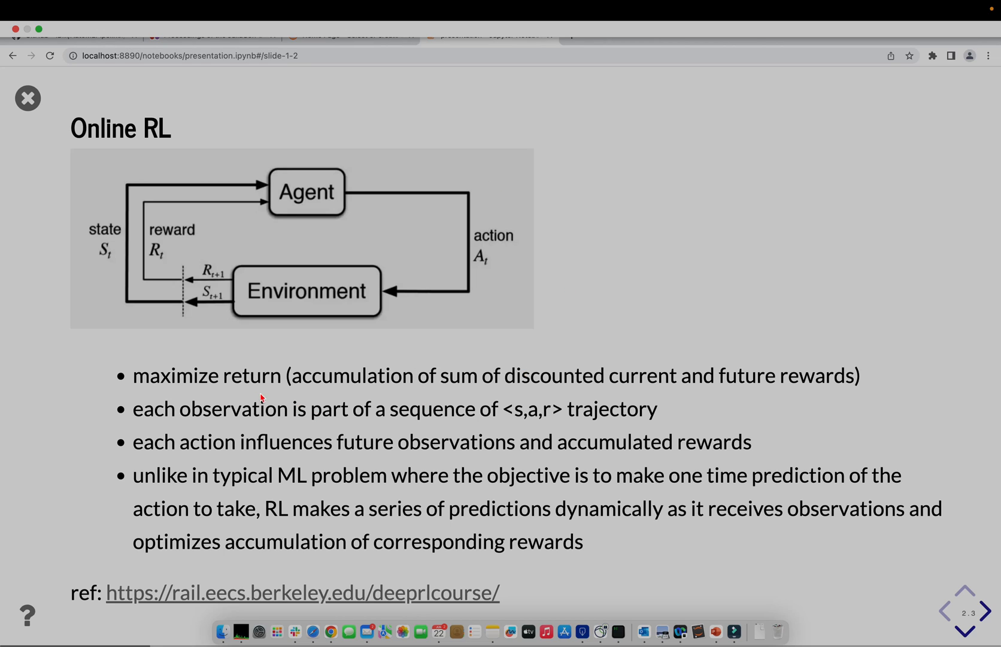
{"action": "mouse_move", "coordinate": [373, 384]}
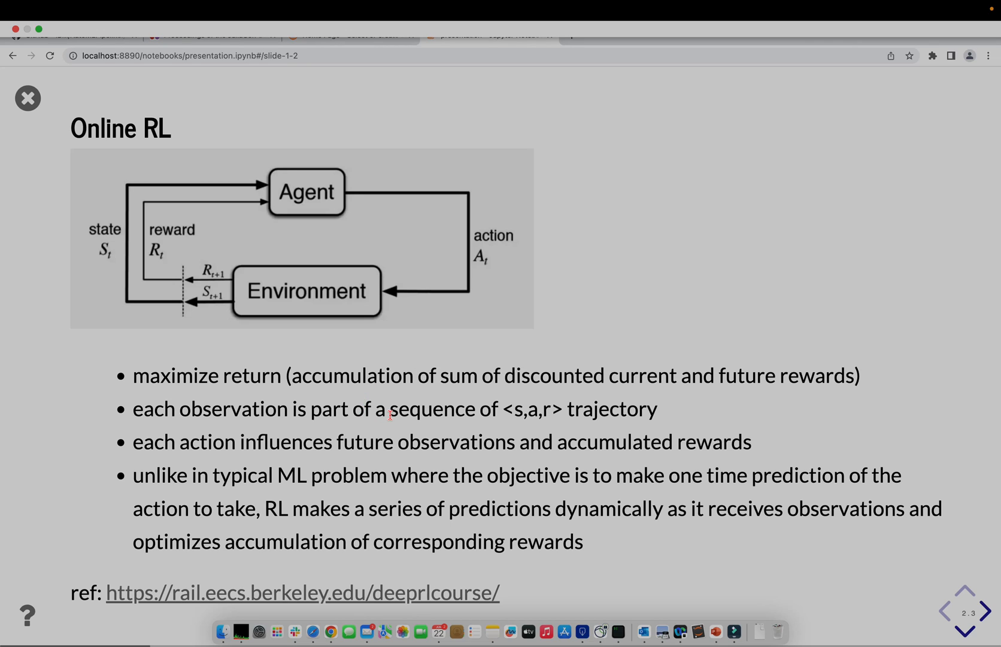
{"action": "mouse_move", "coordinate": [427, 431]}
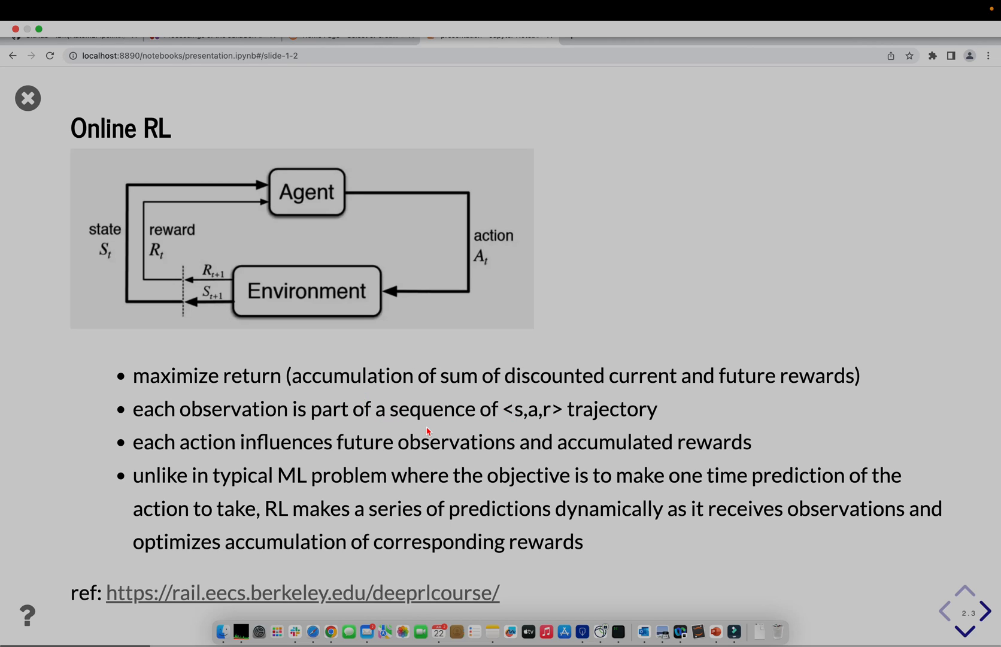
{"action": "mouse_move", "coordinate": [313, 448]}
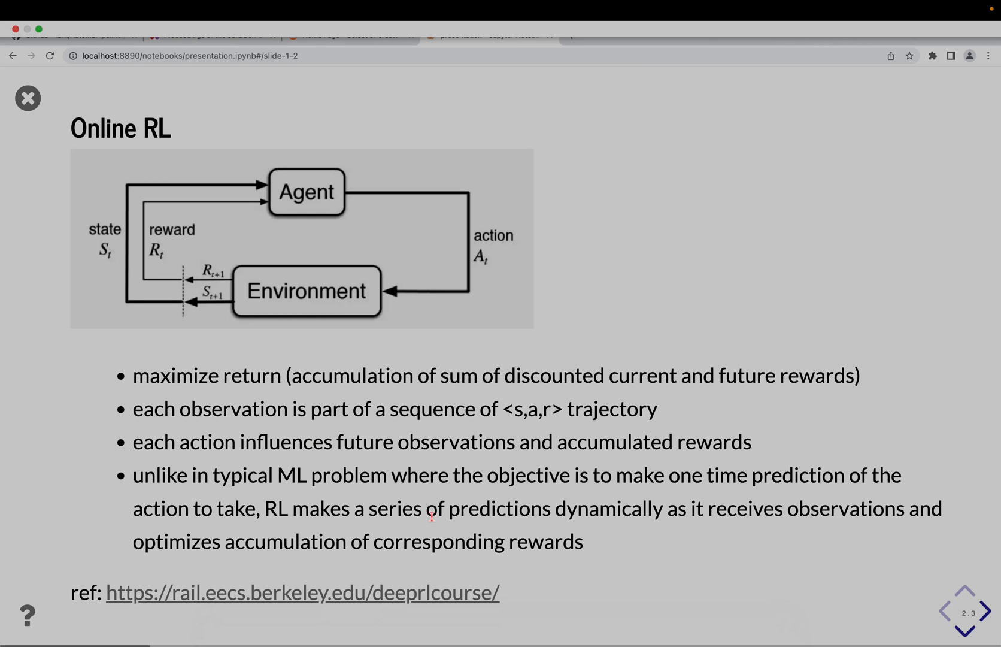
- Move the slideshow to the Offline RL slide comparing online, off-policy and offline learning
{"action": "left_click", "coordinate": [965, 629]}
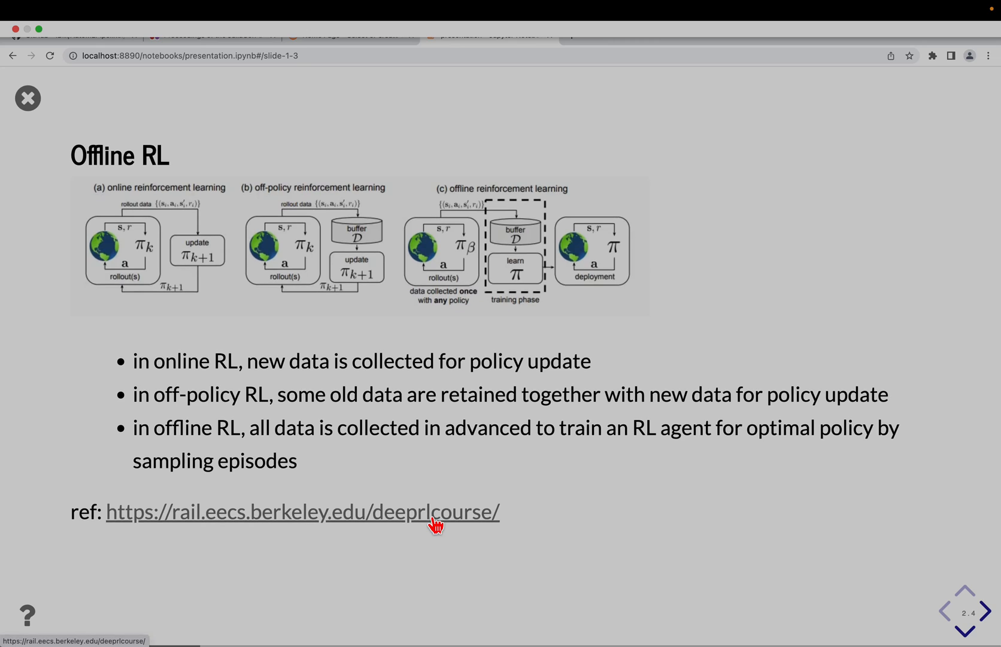
{"action": "mouse_move", "coordinate": [249, 397]}
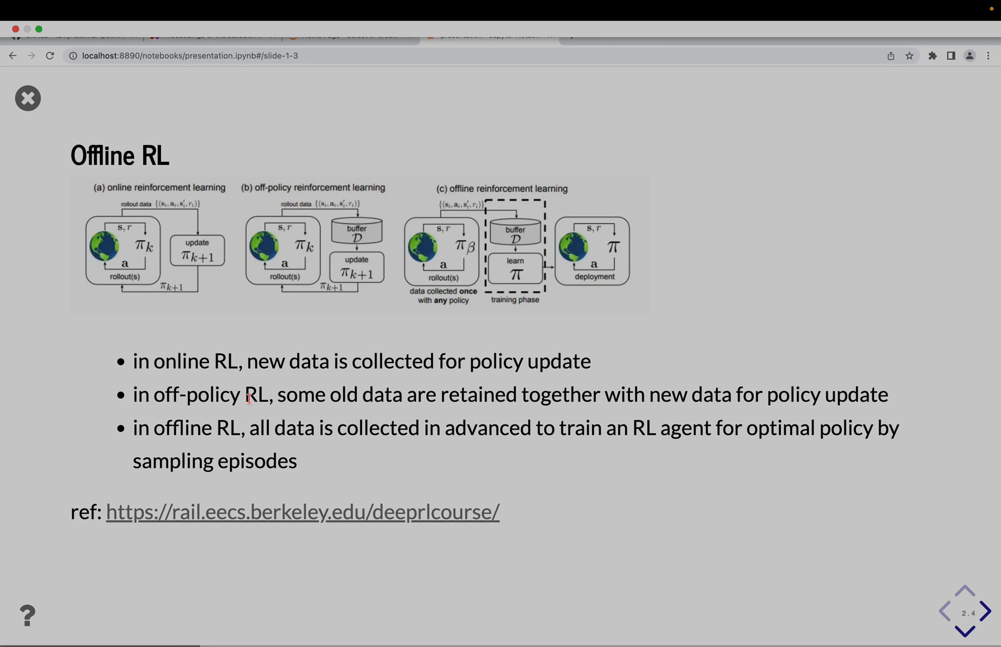
{"action": "mouse_move", "coordinate": [212, 248]}
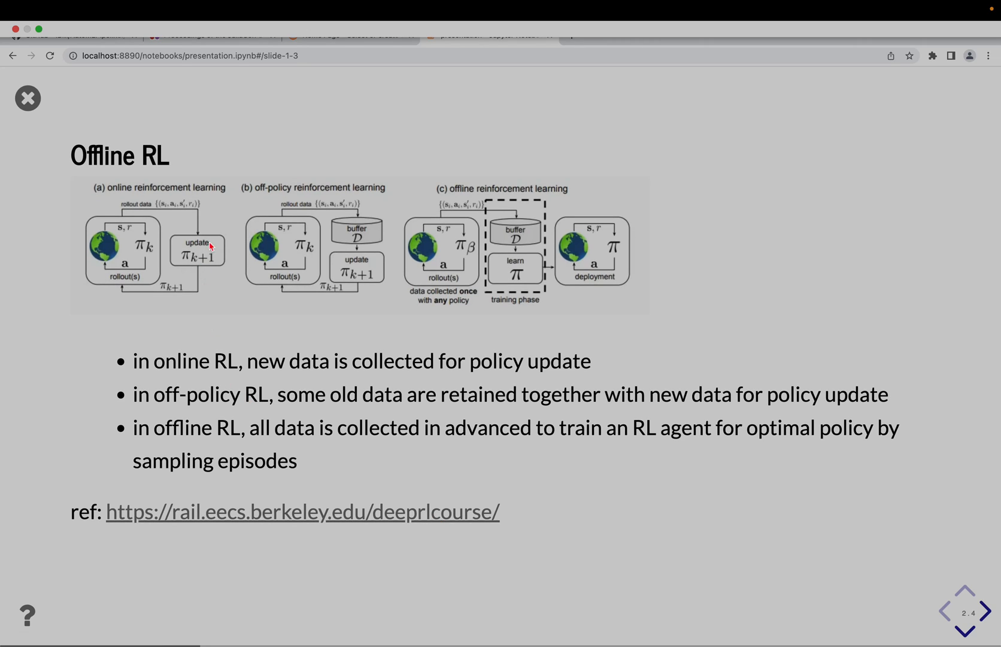
{"action": "mouse_move", "coordinate": [394, 249]}
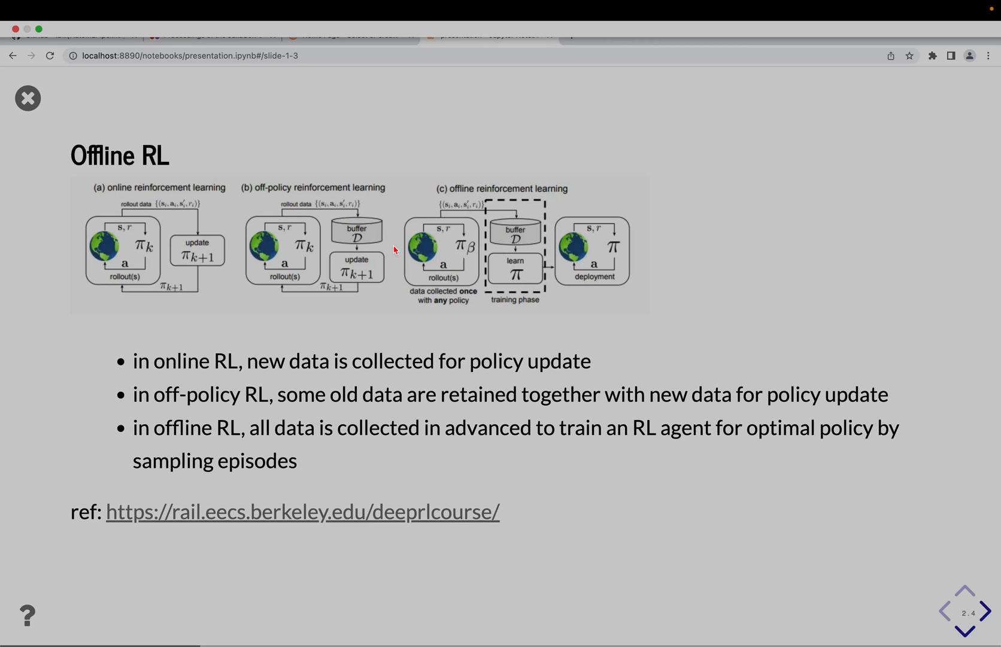
{"action": "mouse_move", "coordinate": [318, 304]}
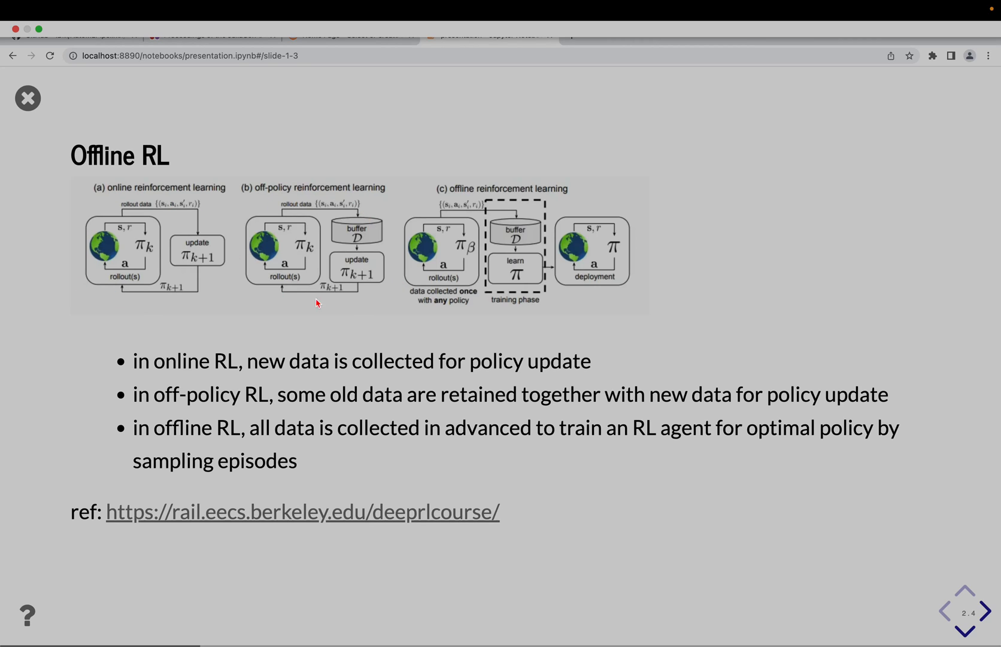
{"action": "mouse_move", "coordinate": [651, 262]}
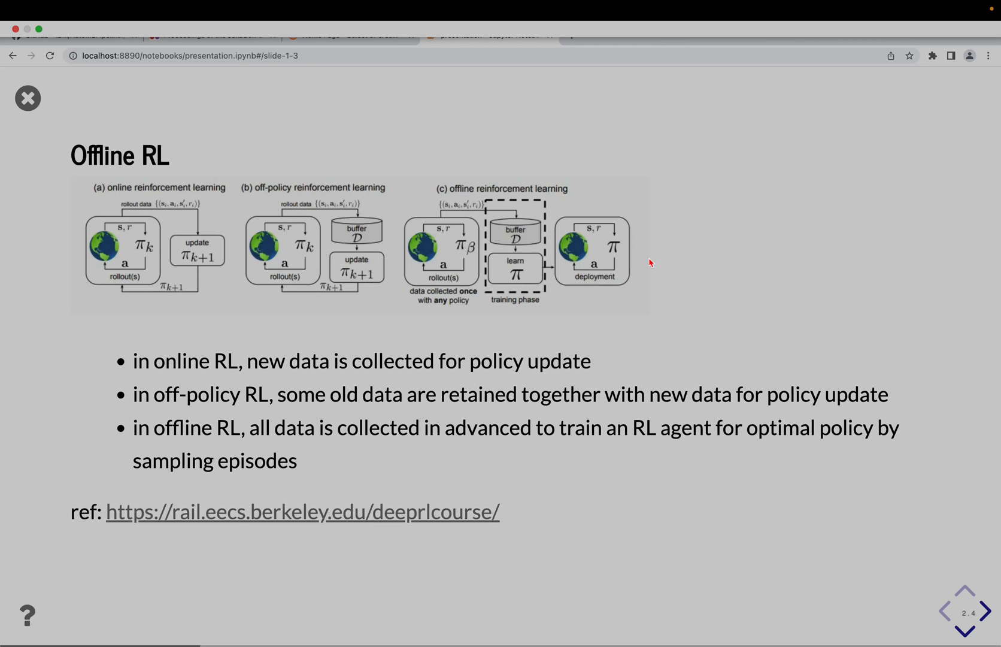
{"action": "mouse_move", "coordinate": [215, 321]}
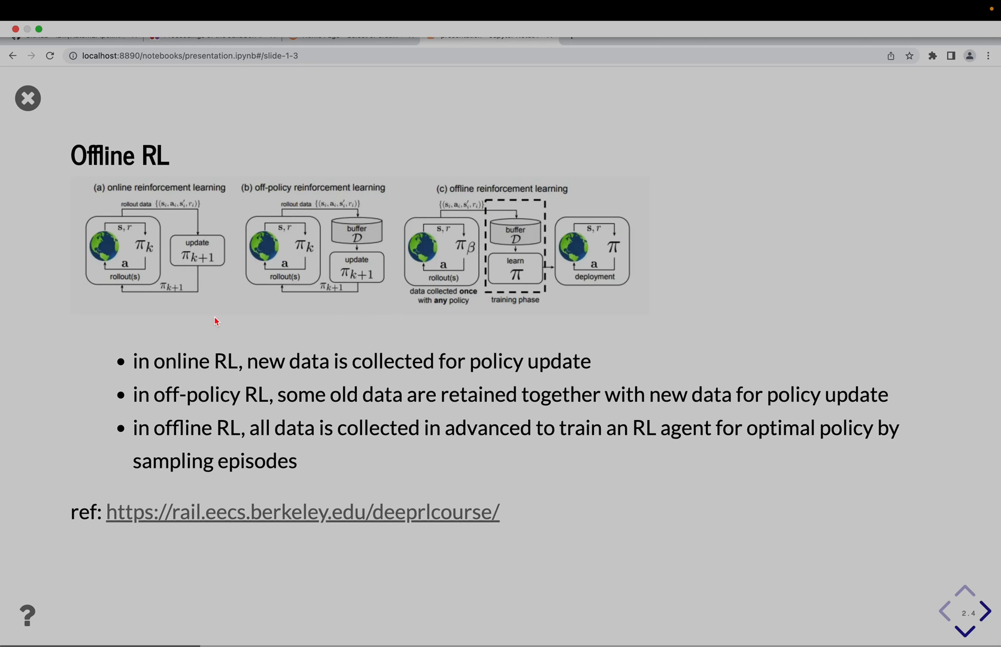
{"action": "mouse_move", "coordinate": [148, 248]}
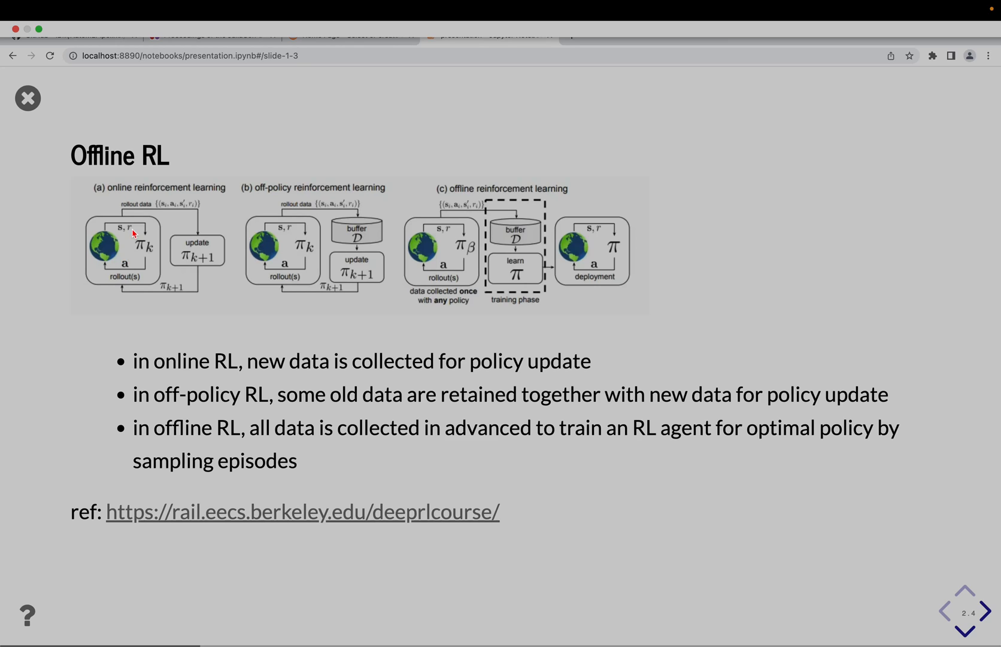
{"action": "mouse_move", "coordinate": [128, 211]}
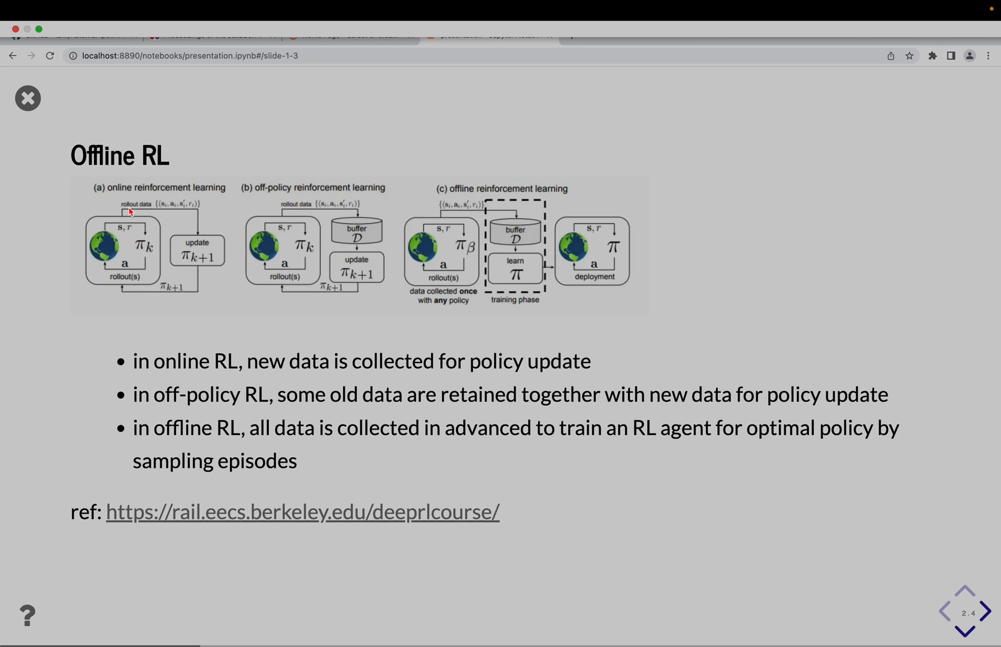
{"action": "mouse_move", "coordinate": [165, 208]}
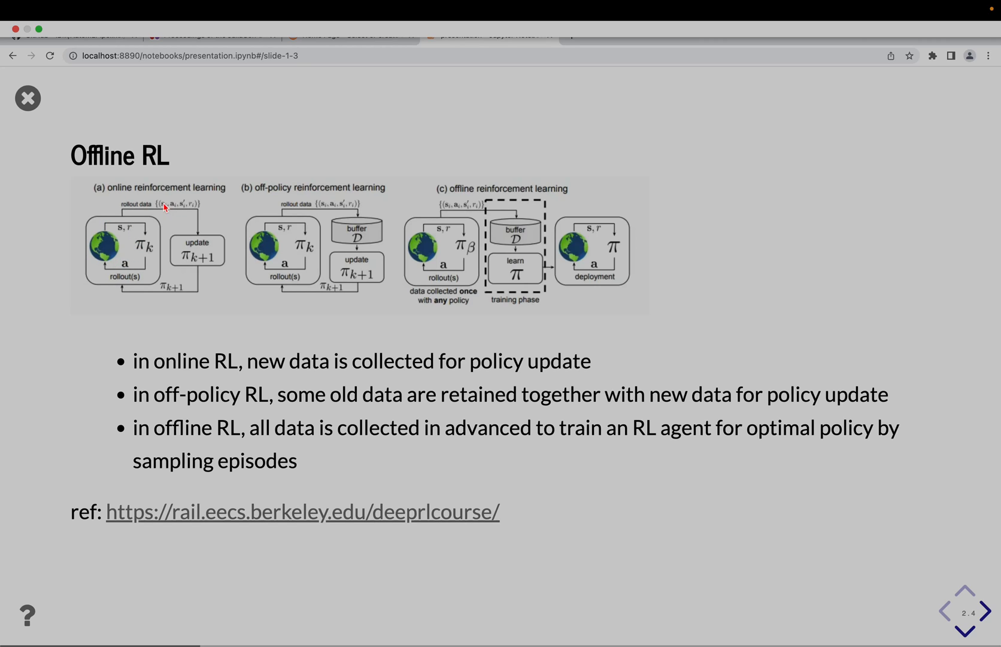
{"action": "mouse_move", "coordinate": [165, 206]}
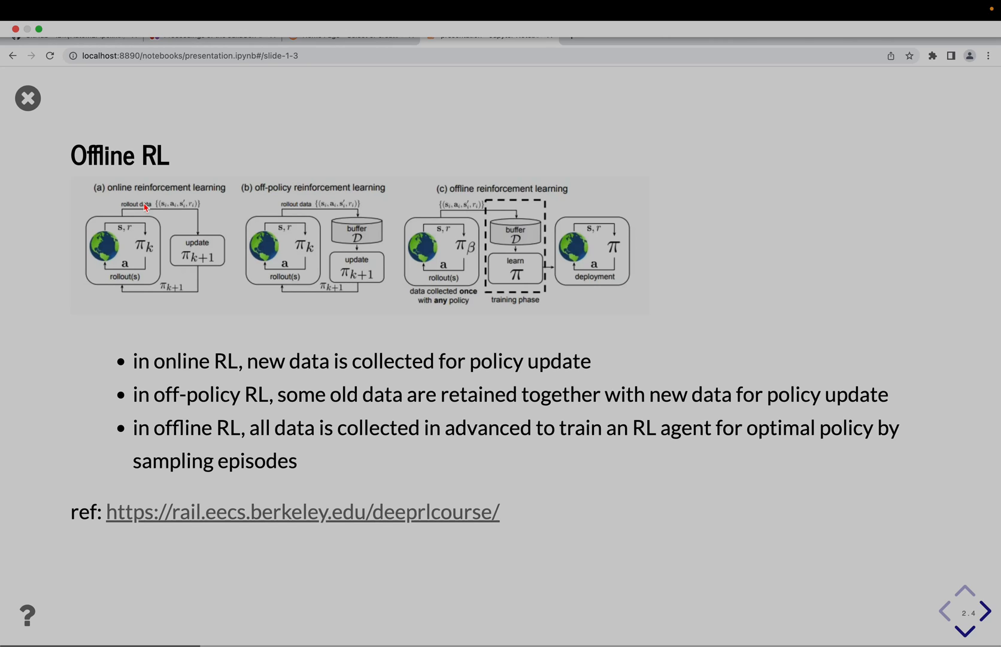
{"action": "mouse_move", "coordinate": [179, 239]}
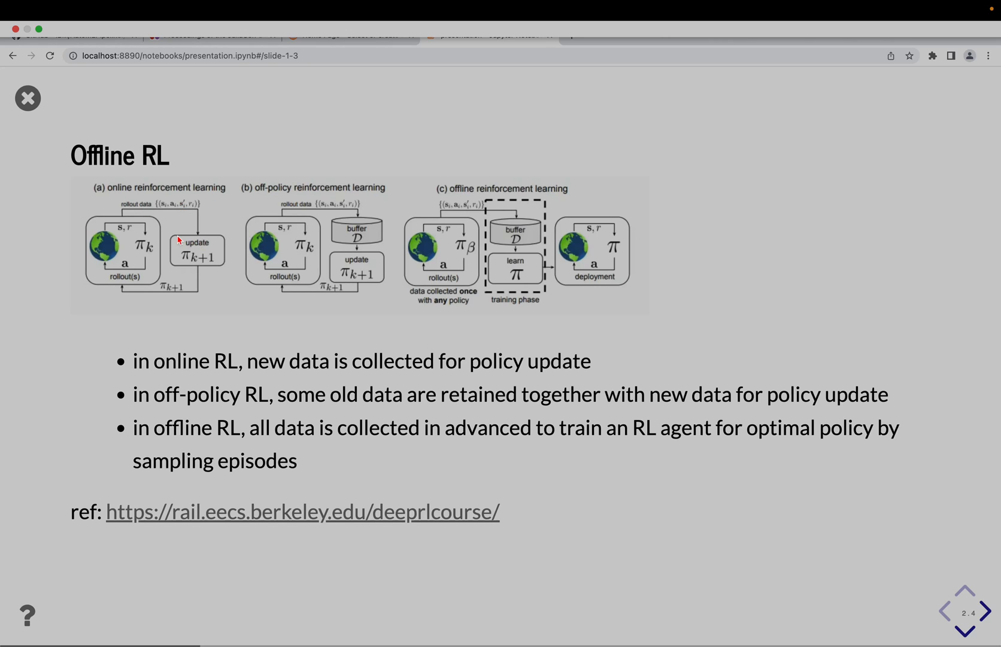
{"action": "mouse_move", "coordinate": [189, 292]}
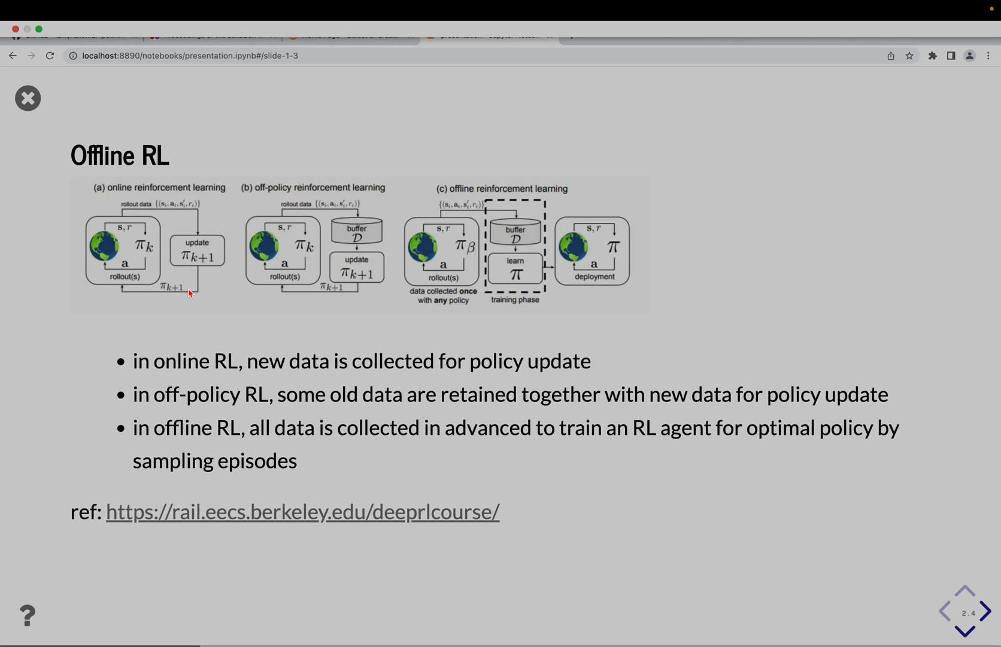
{"action": "mouse_move", "coordinate": [125, 269]}
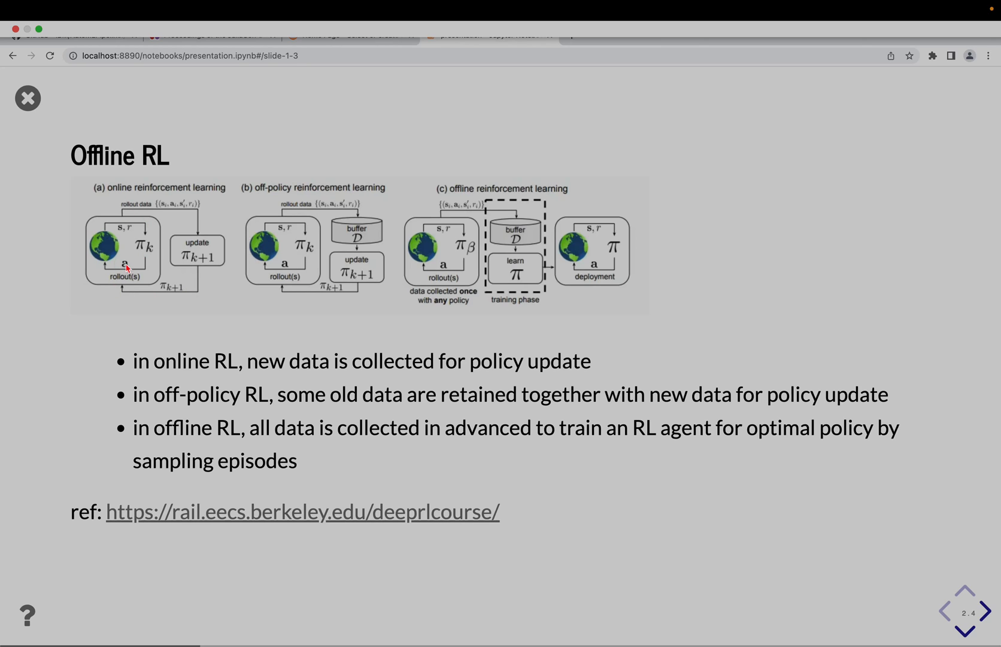
{"action": "mouse_move", "coordinate": [307, 244]}
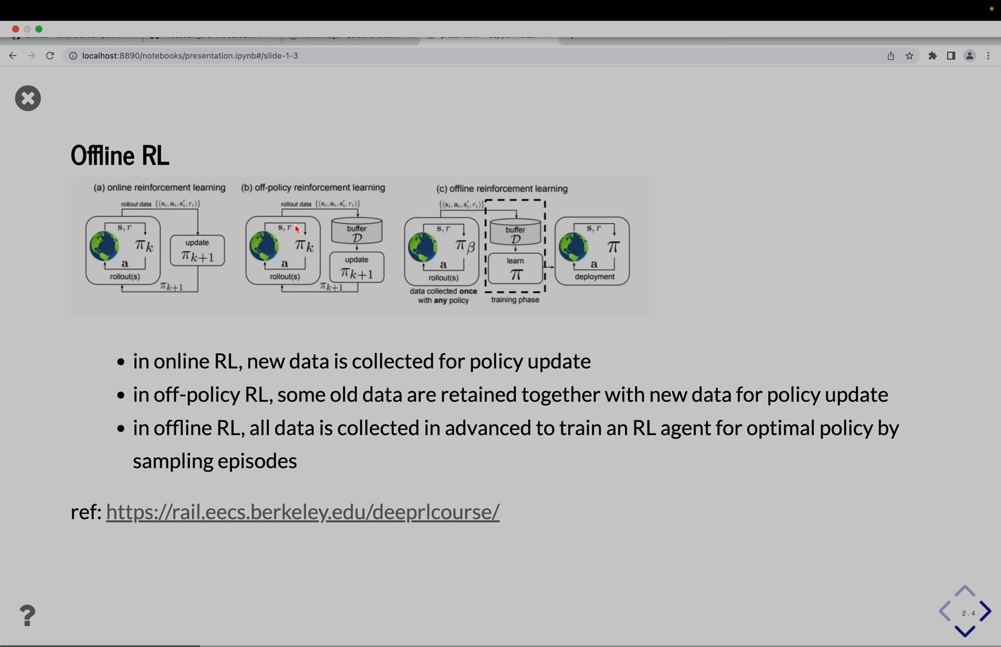
{"action": "mouse_move", "coordinate": [355, 232]}
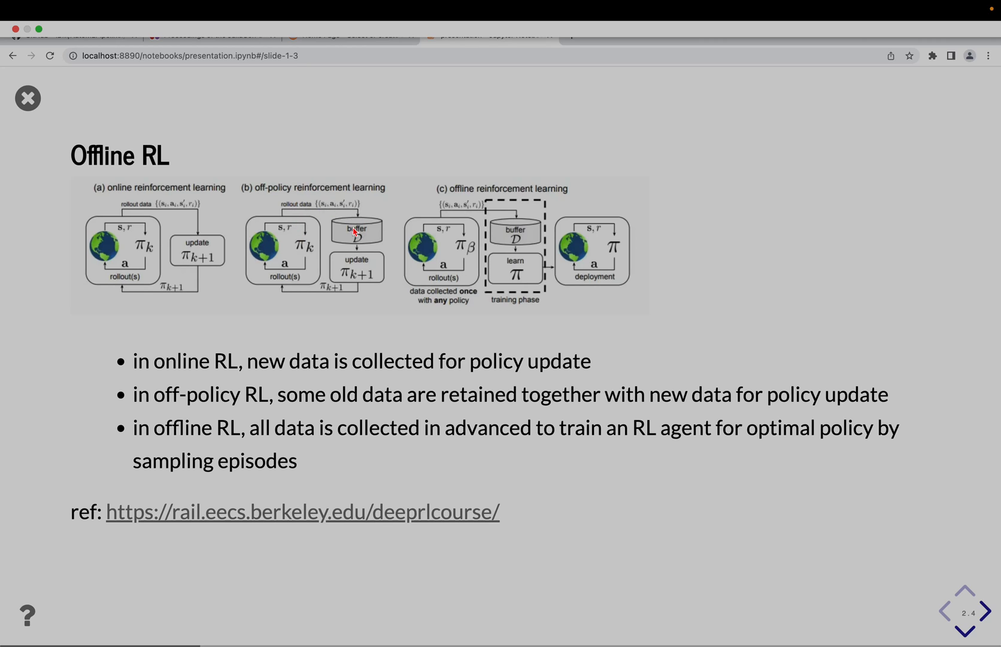
{"action": "mouse_move", "coordinate": [358, 231]}
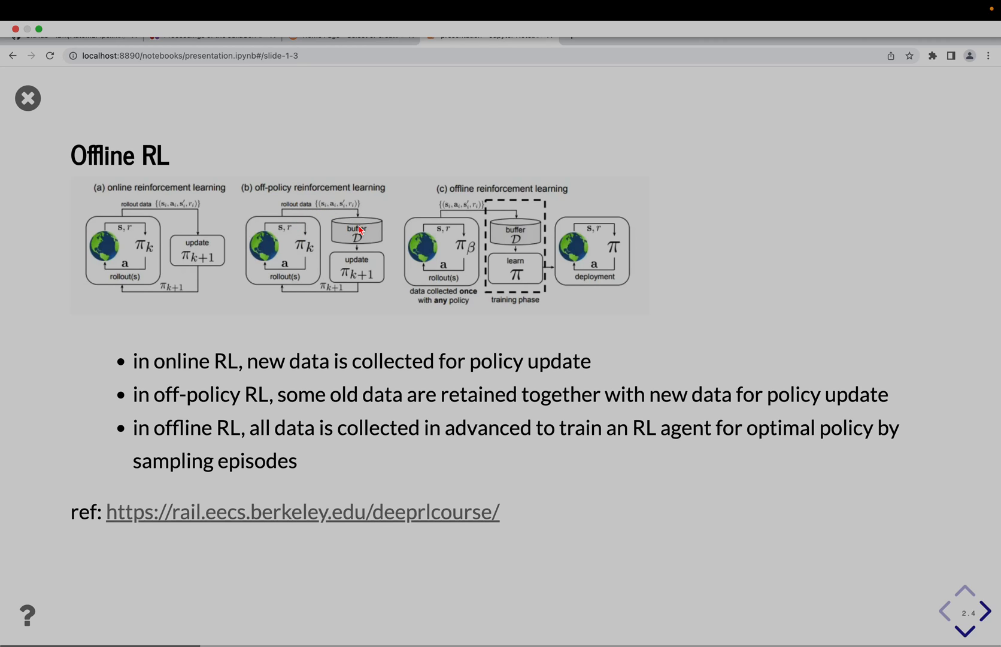
{"action": "mouse_move", "coordinate": [357, 263]}
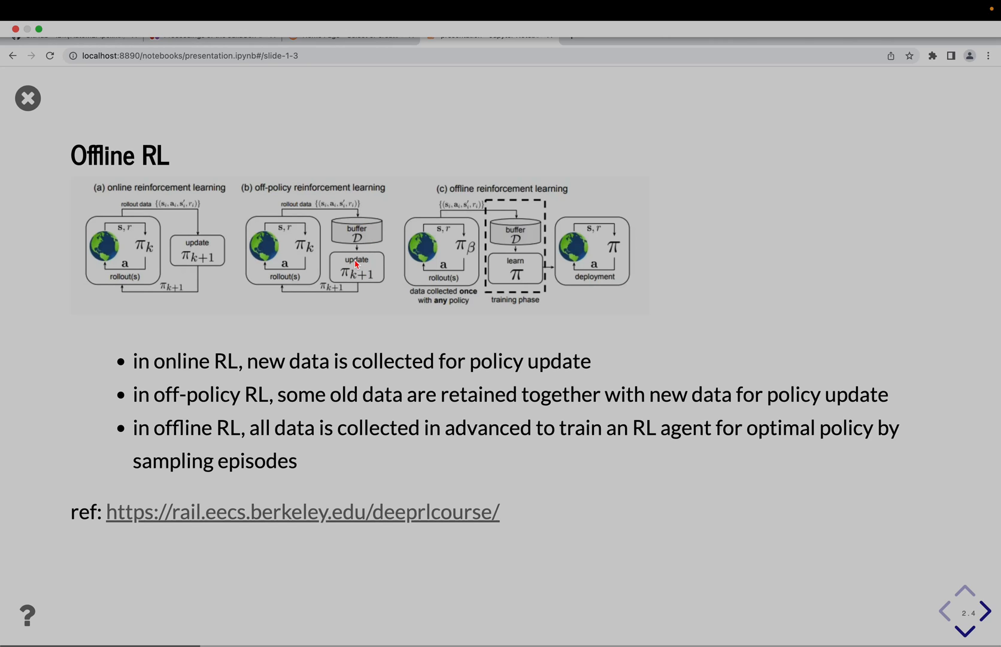
{"action": "mouse_move", "coordinate": [275, 297]}
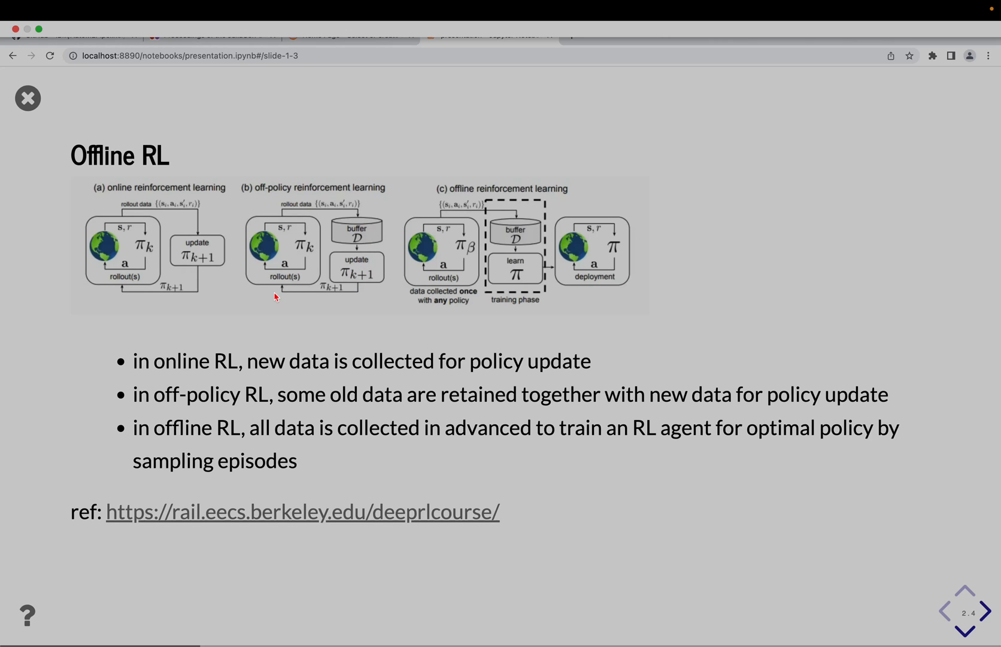
{"action": "mouse_move", "coordinate": [292, 264]}
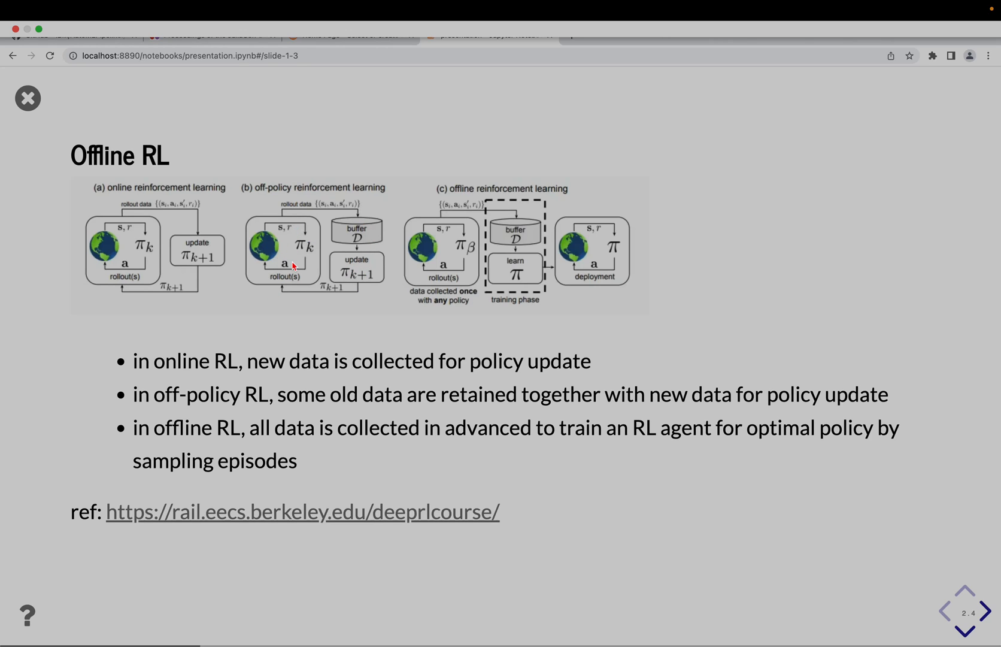
{"action": "mouse_move", "coordinate": [497, 288]}
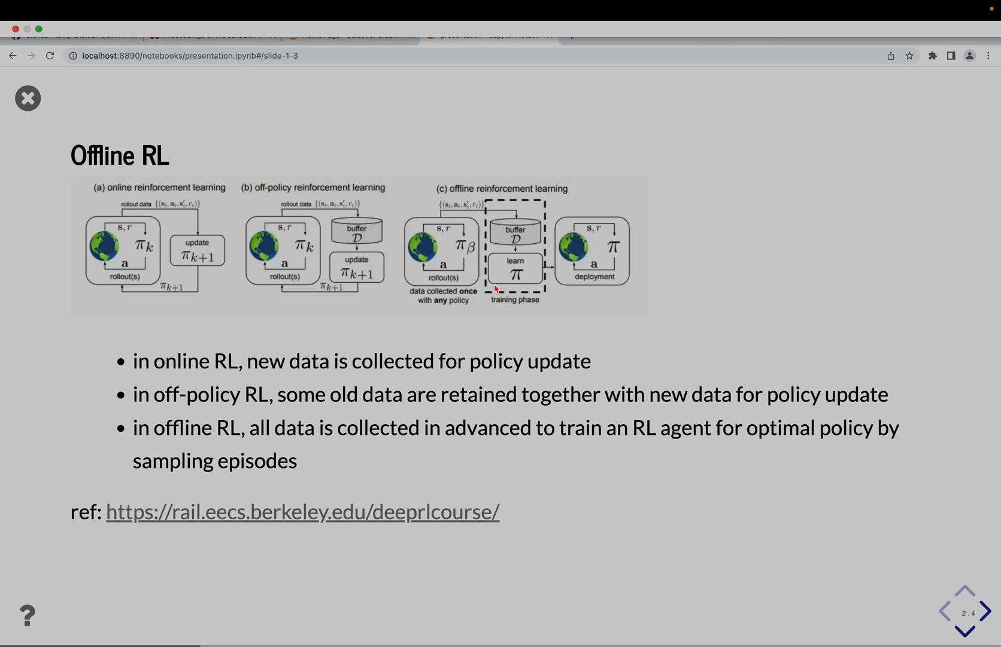
{"action": "mouse_move", "coordinate": [452, 248]}
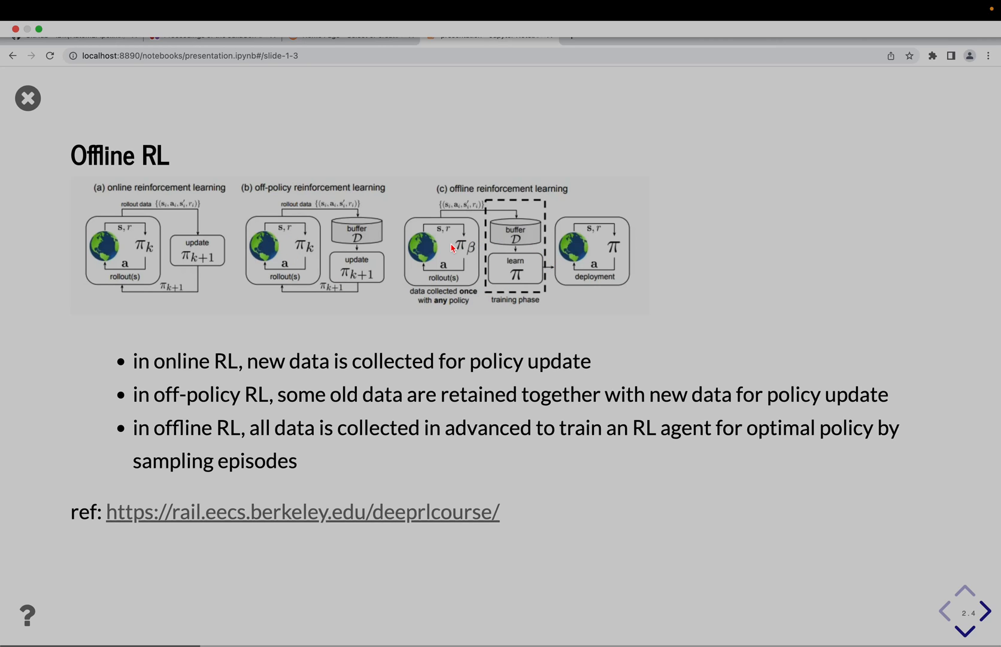
{"action": "mouse_move", "coordinate": [430, 247]}
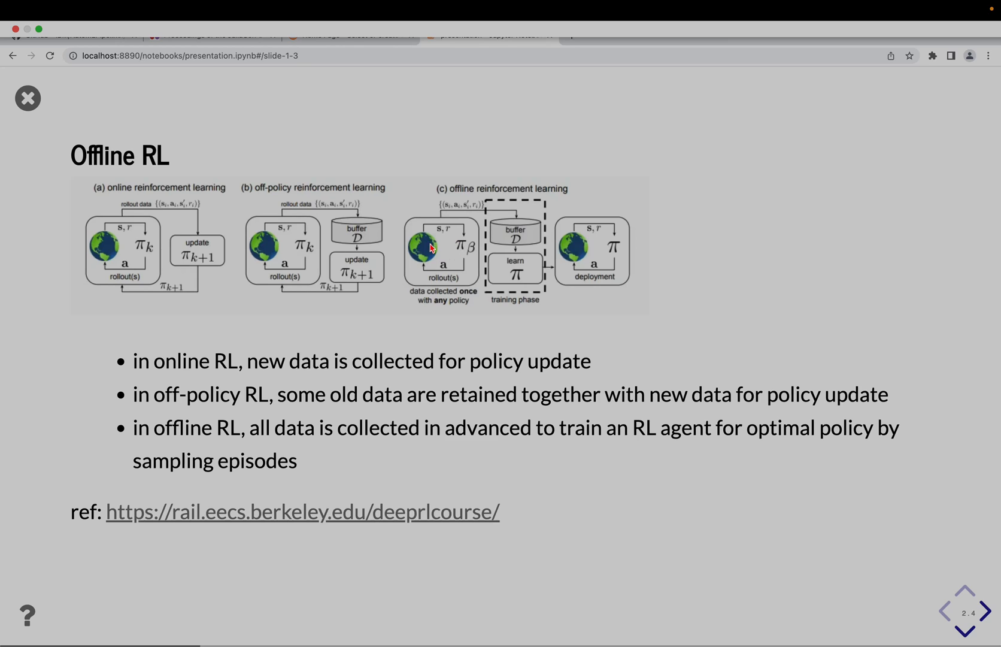
{"action": "mouse_move", "coordinate": [445, 268]}
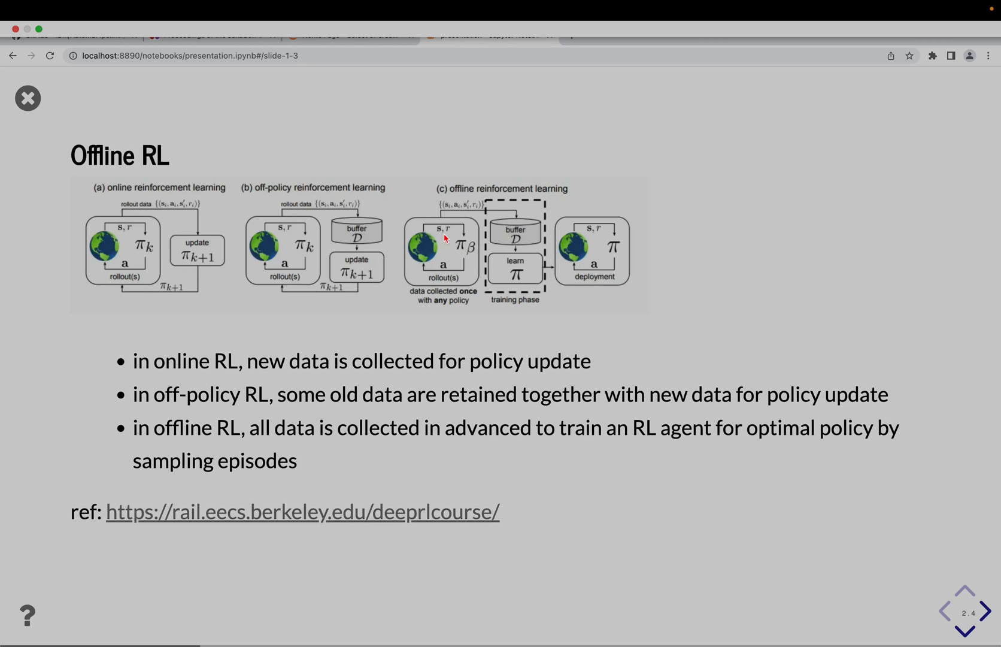
{"action": "mouse_move", "coordinate": [428, 249]}
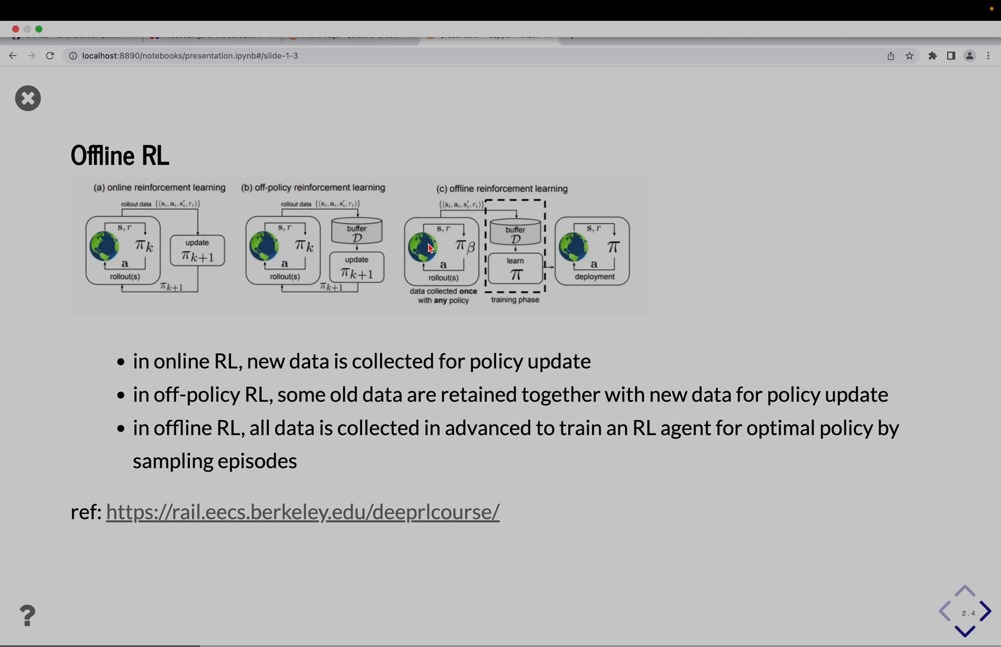
{"action": "mouse_move", "coordinate": [445, 209]}
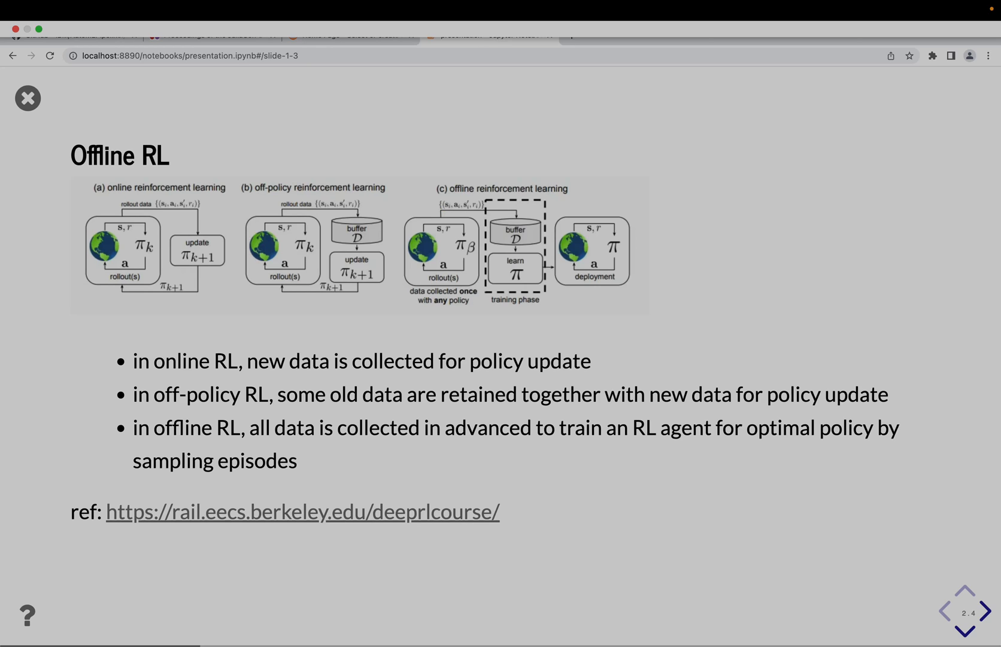
{"action": "mouse_move", "coordinate": [449, 210]}
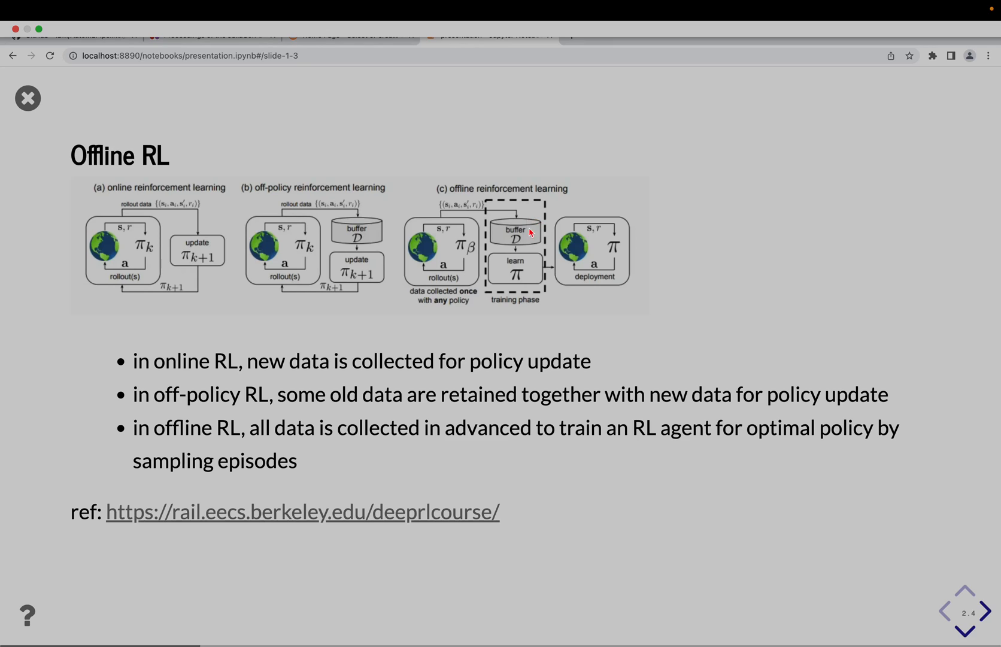
{"action": "mouse_move", "coordinate": [521, 271]}
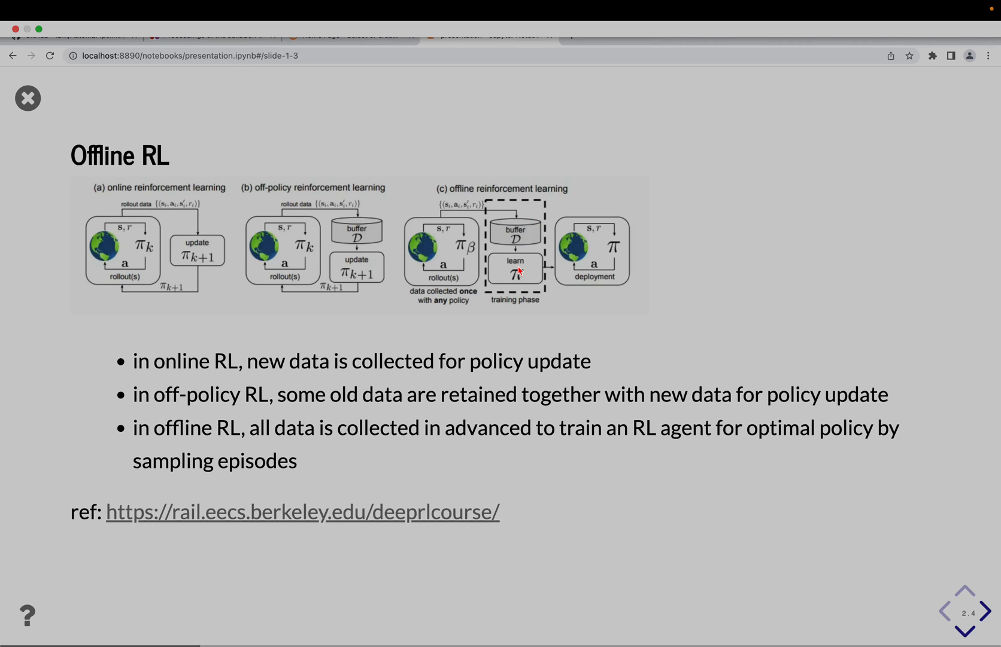
{"action": "mouse_move", "coordinate": [435, 275]}
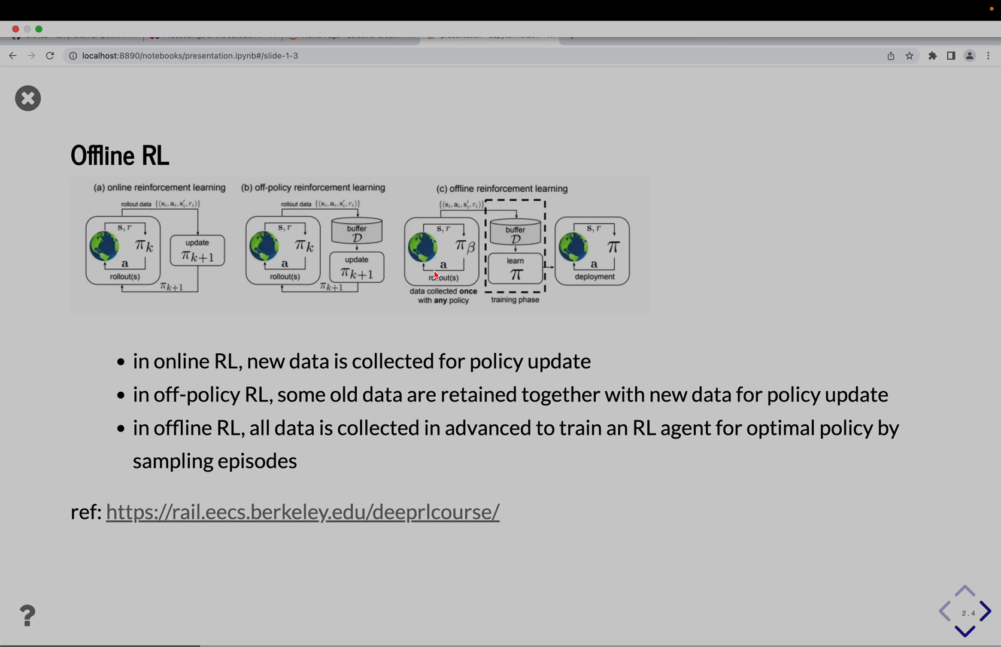
{"action": "mouse_move", "coordinate": [516, 263]}
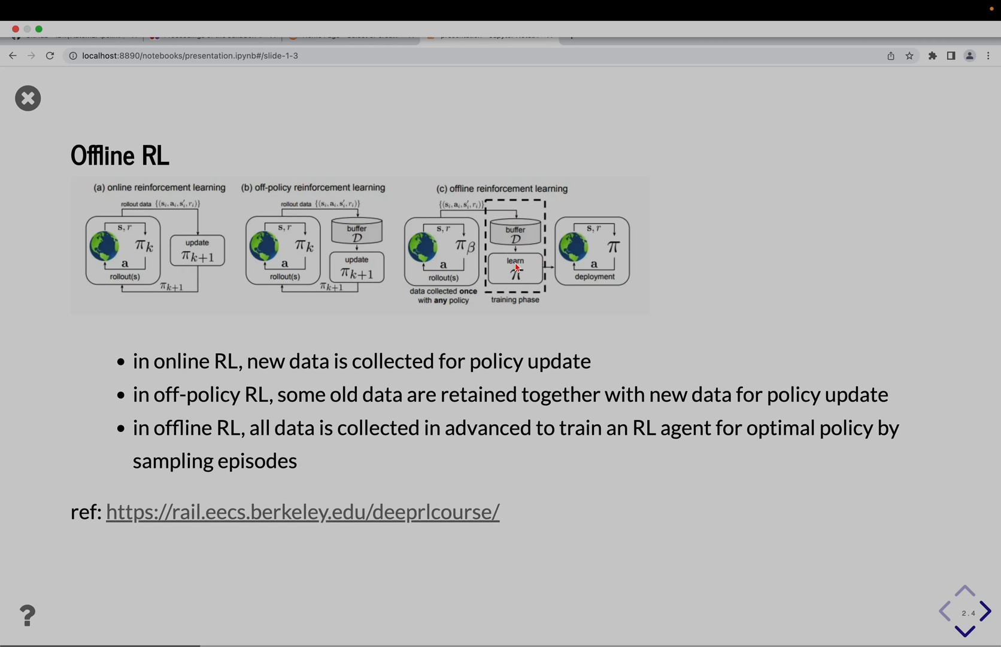
{"action": "mouse_move", "coordinate": [523, 268]}
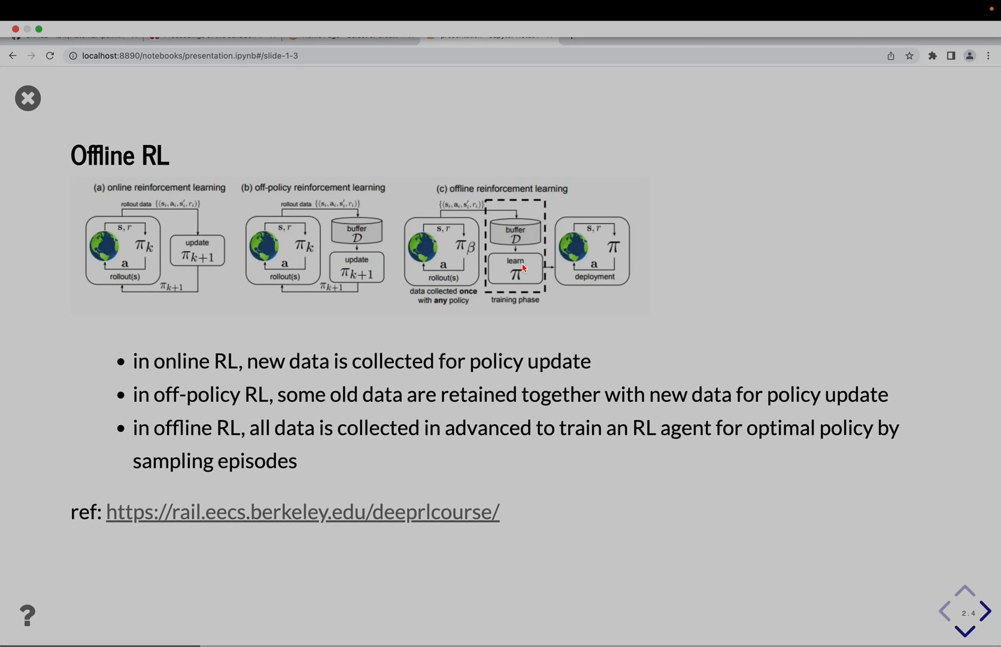
{"action": "mouse_move", "coordinate": [543, 278]}
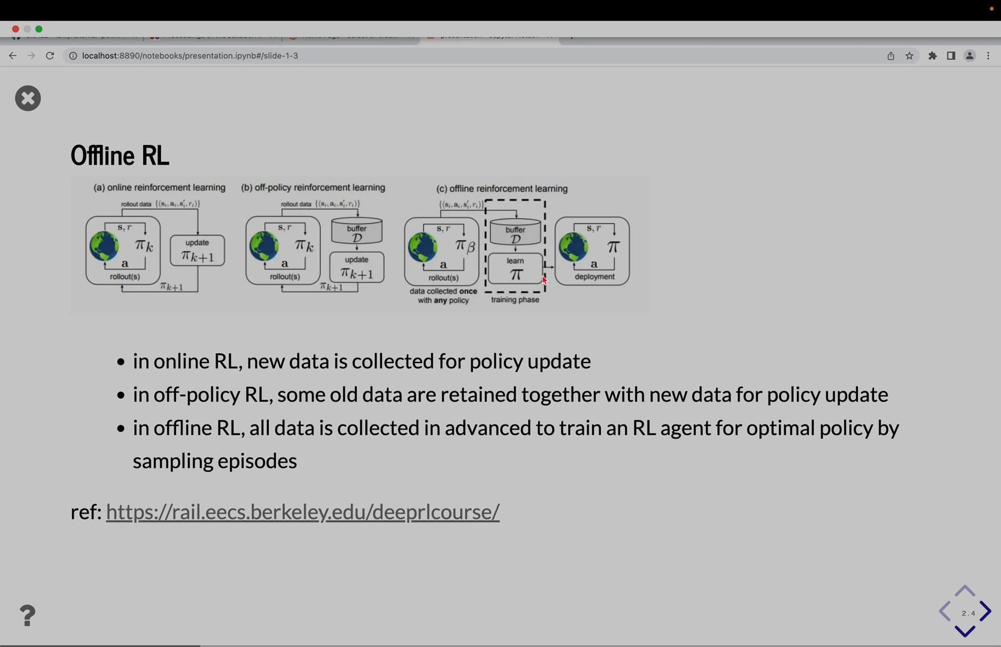
{"action": "mouse_move", "coordinate": [574, 291]}
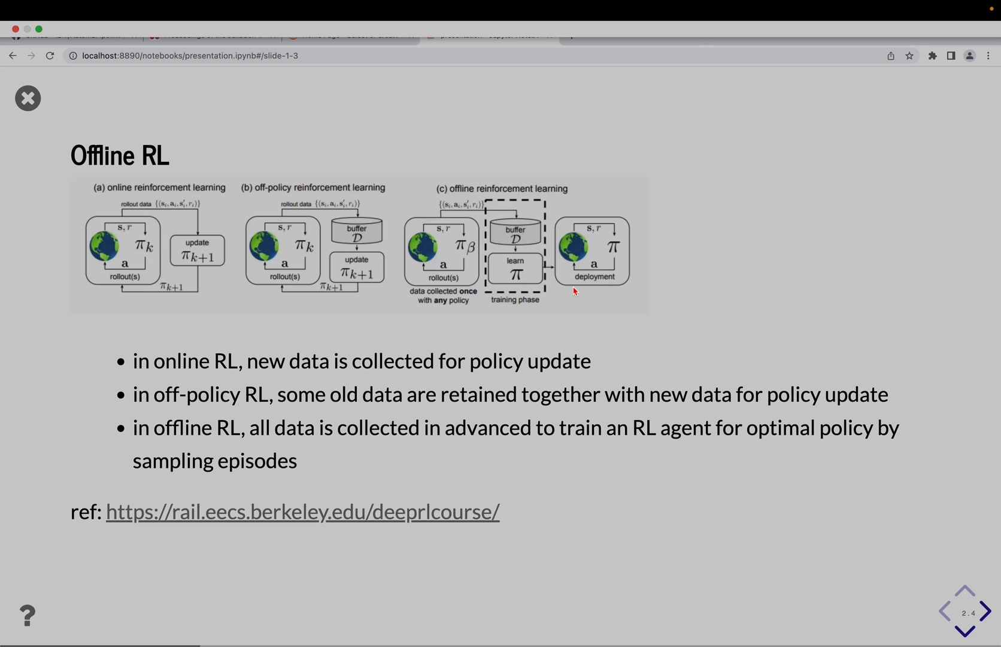
- Leave the Offline RL slide and reach the Load packages section title
{"action": "left_click", "coordinate": [986, 609]}
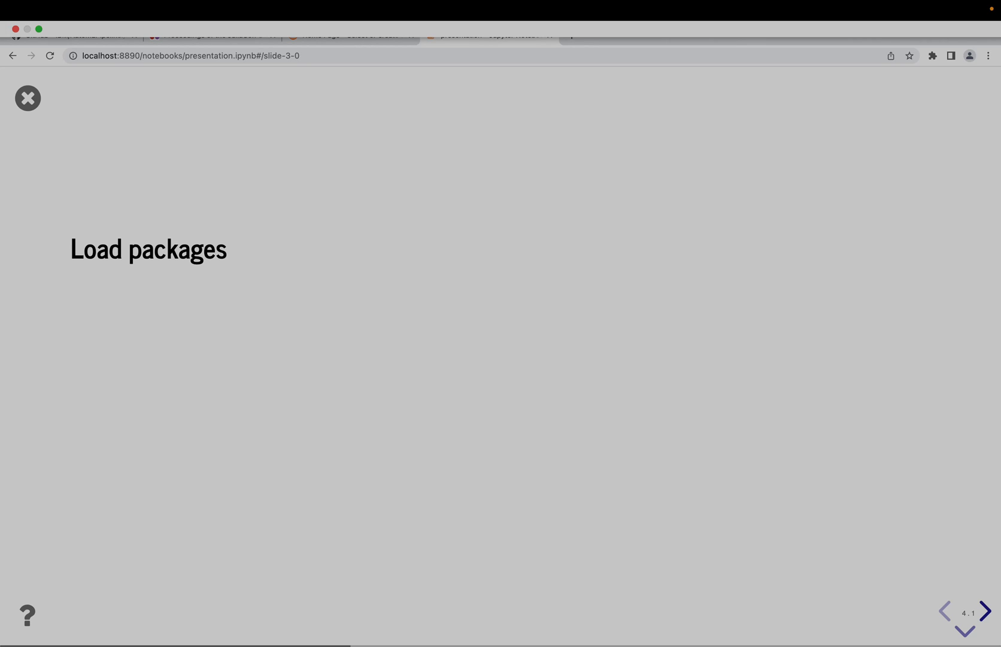
- Show the Load Preprocessing Elements code with scalers, selectors, extractors and RL agents
{"action": "left_click", "coordinate": [984, 612]}
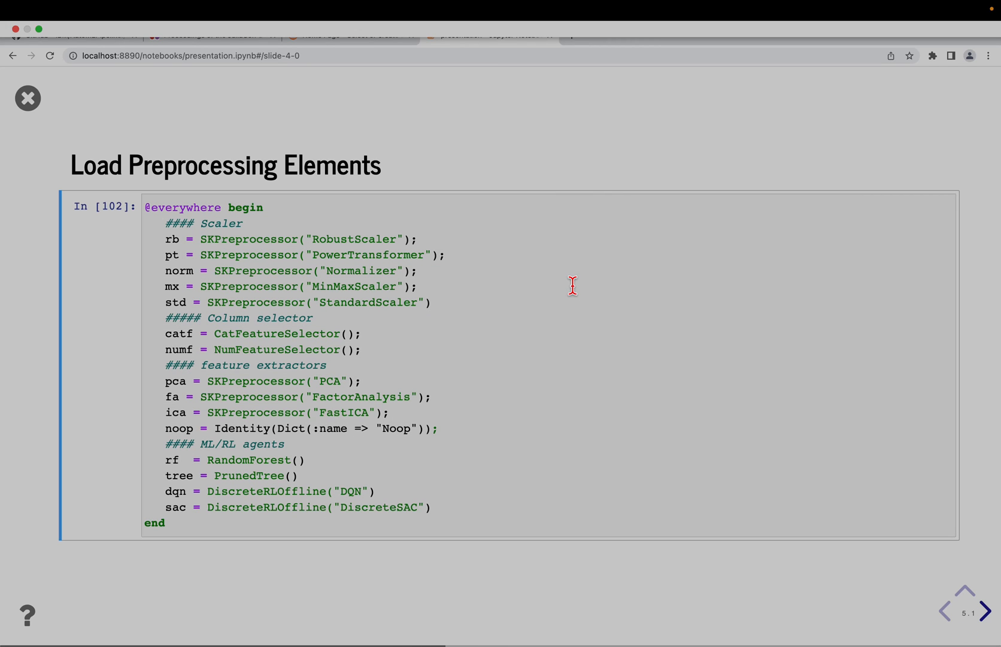
{"action": "mouse_move", "coordinate": [172, 250]}
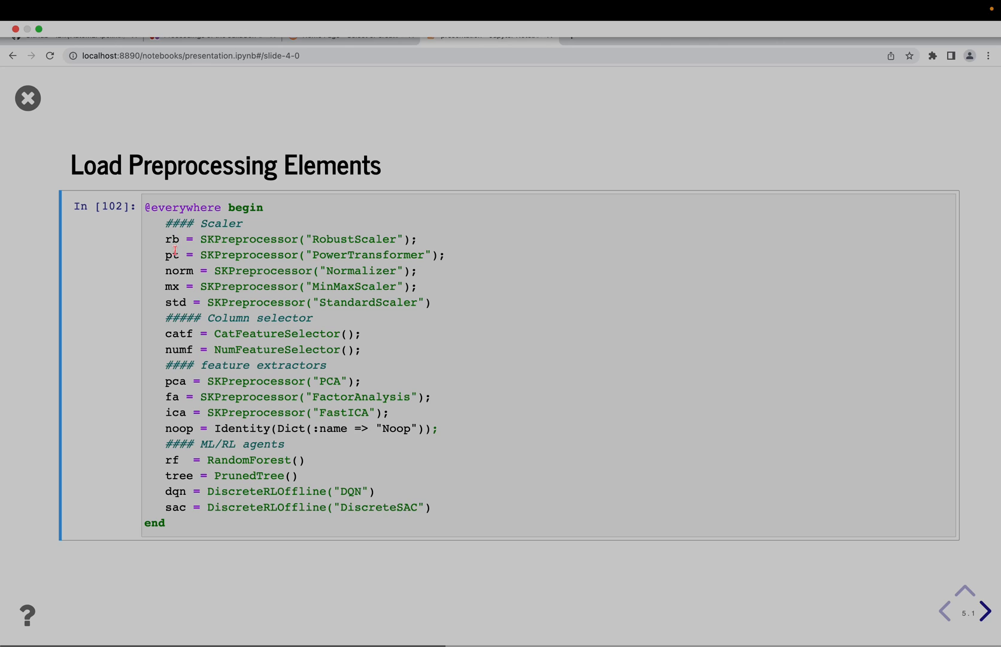
{"action": "mouse_move", "coordinate": [184, 287]}
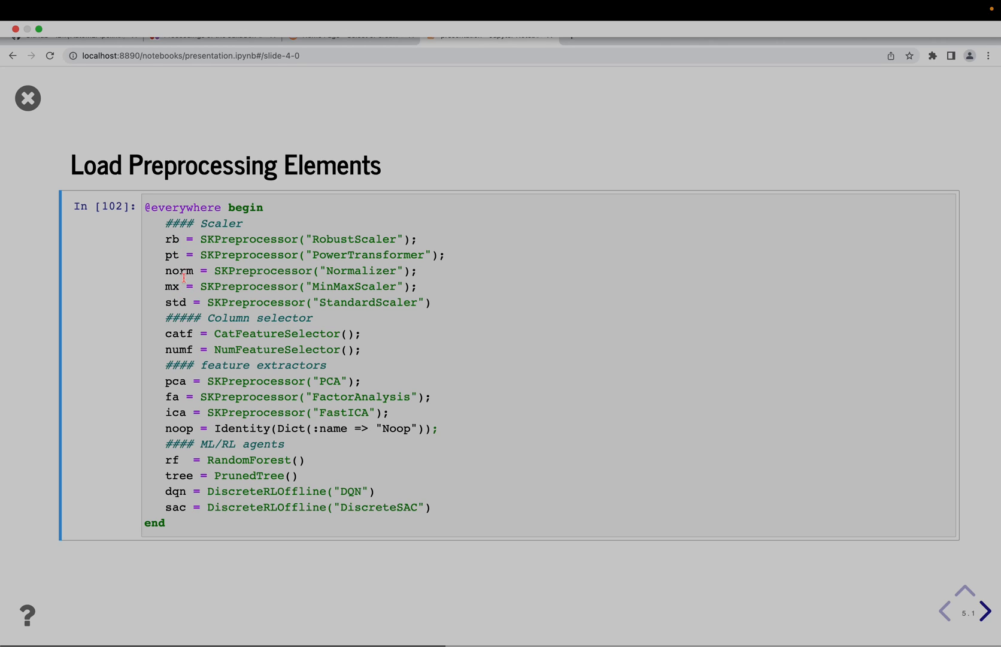
{"action": "mouse_move", "coordinate": [177, 300]}
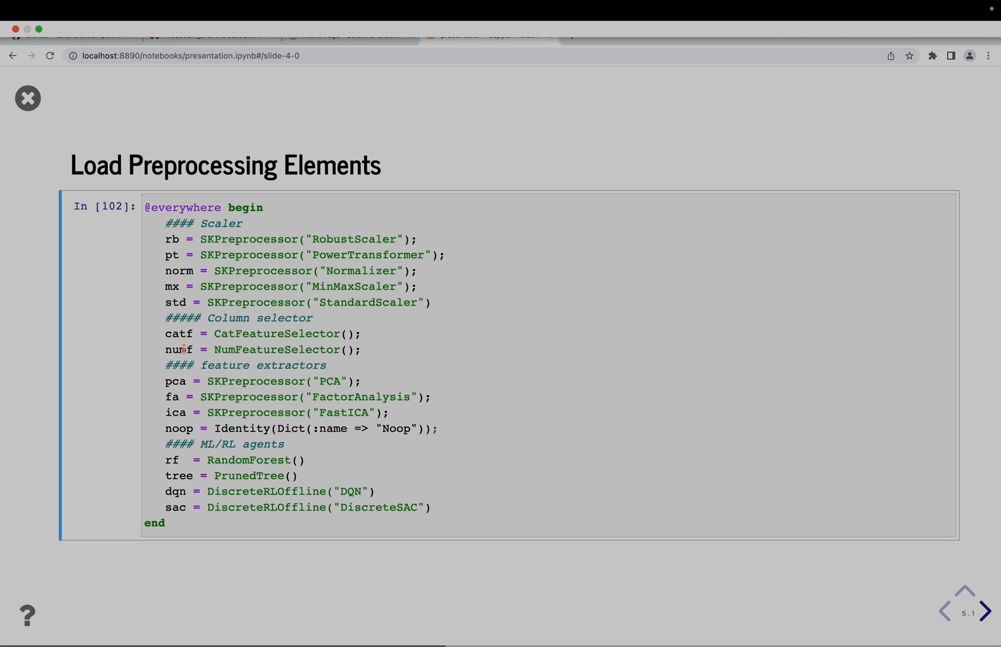
{"action": "mouse_move", "coordinate": [192, 384]}
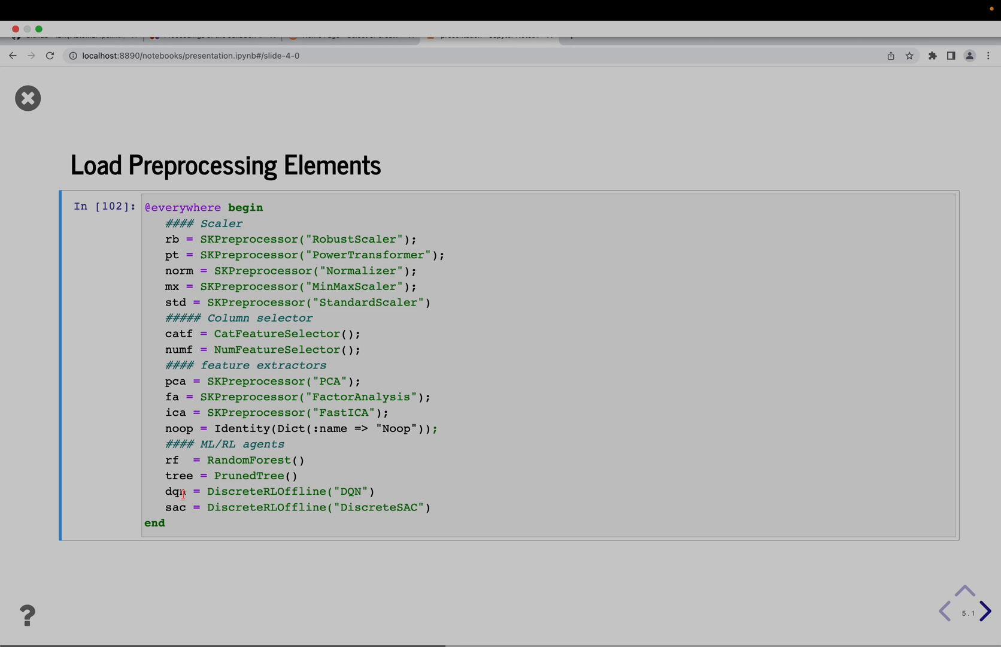
- Show the Load Offline Dataset slide with the first(df,10) sensor, action and reward table
{"action": "left_click", "coordinate": [986, 612]}
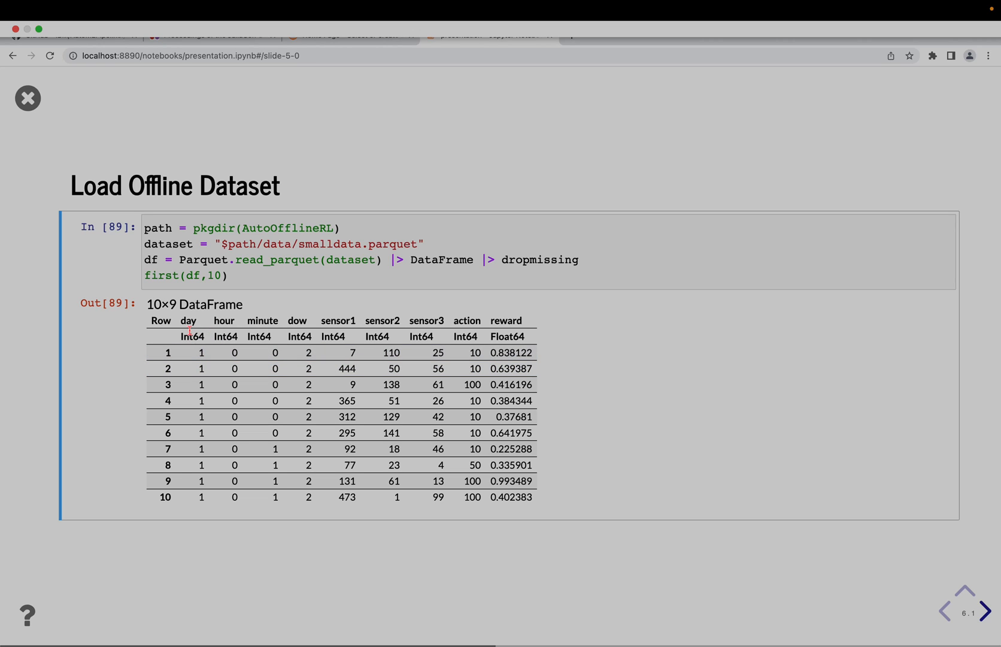
{"action": "mouse_move", "coordinate": [285, 323]}
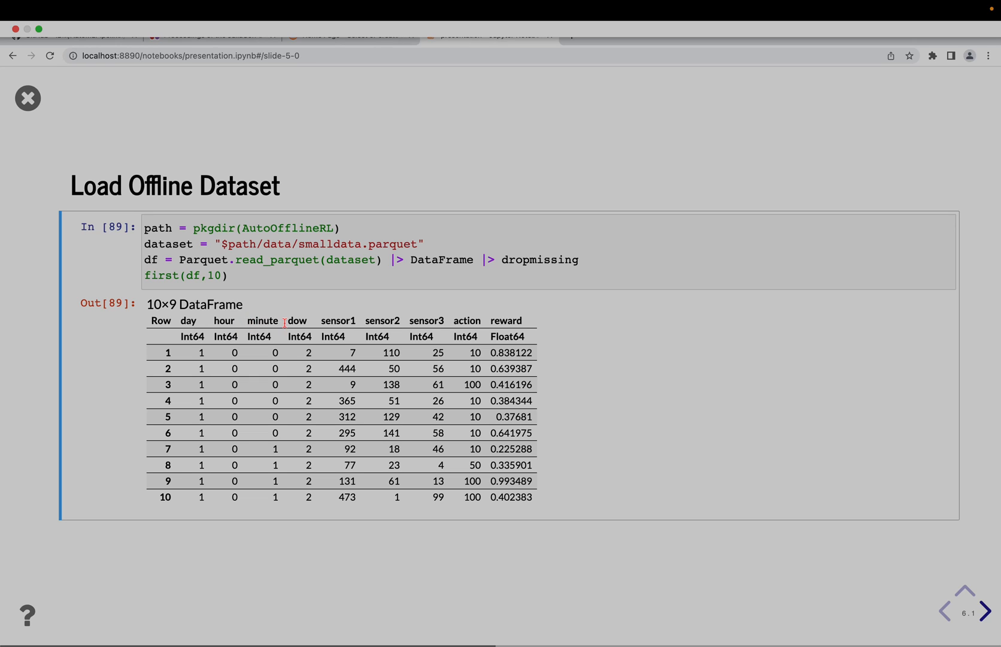
{"action": "mouse_move", "coordinate": [383, 321]}
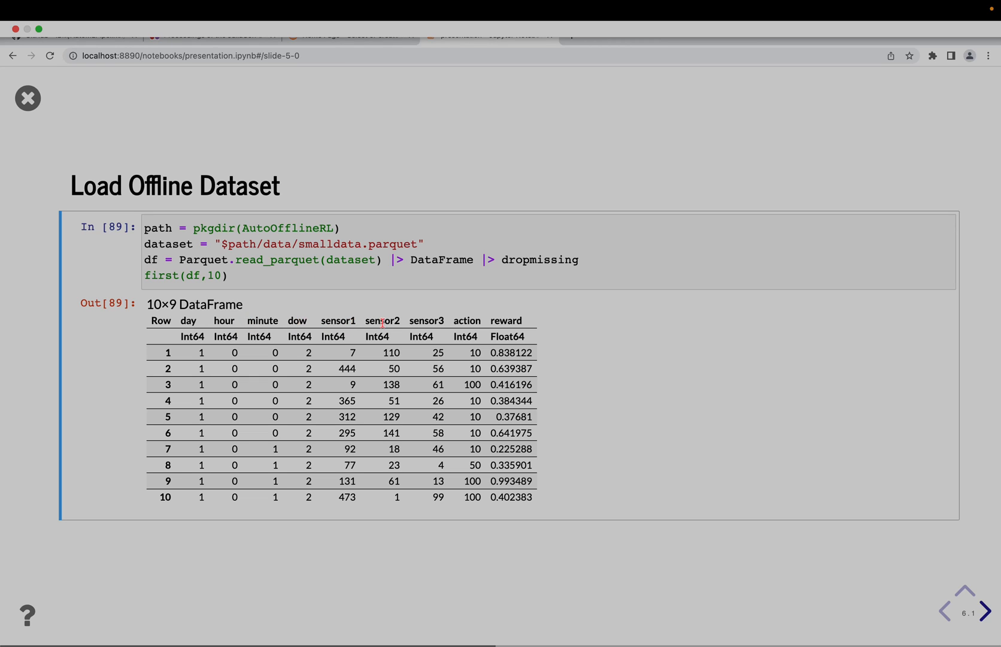
{"action": "mouse_move", "coordinate": [534, 327]}
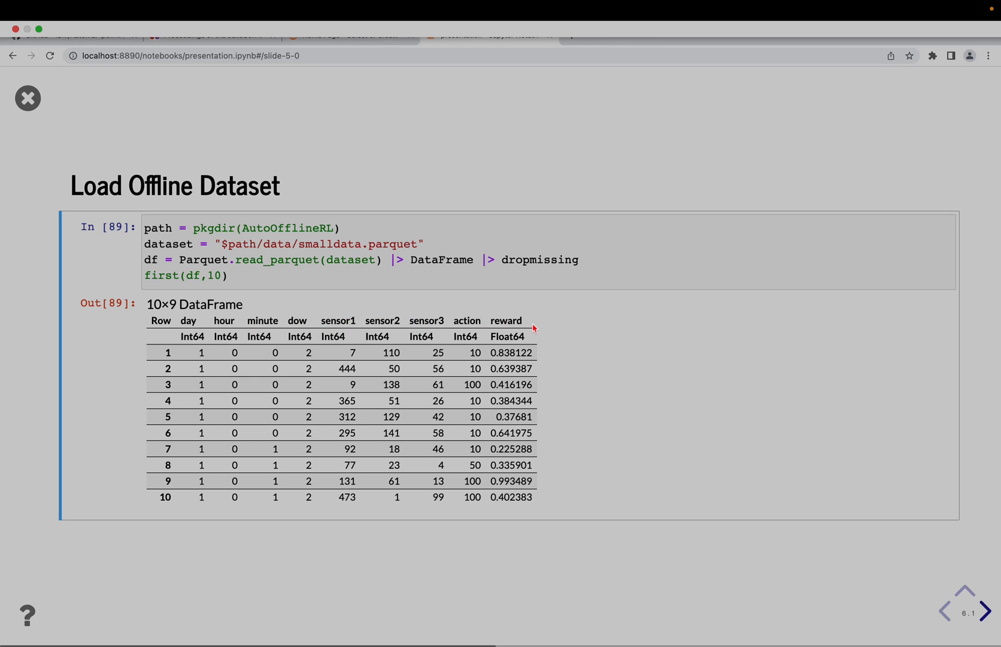
{"action": "mouse_move", "coordinate": [341, 324]}
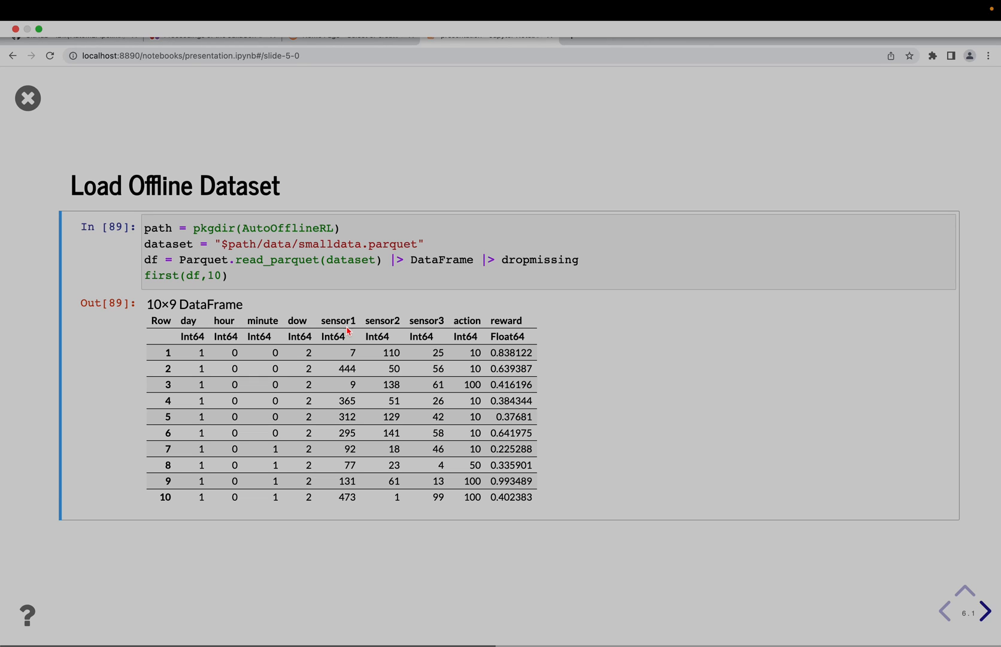
{"action": "mouse_move", "coordinate": [418, 321]}
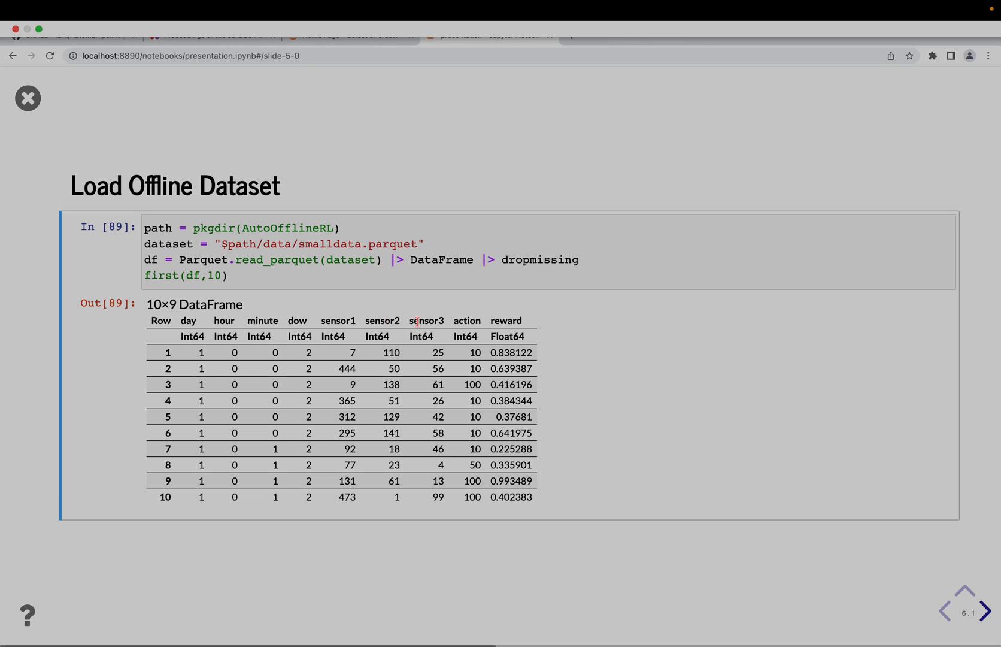
{"action": "mouse_move", "coordinate": [473, 321]}
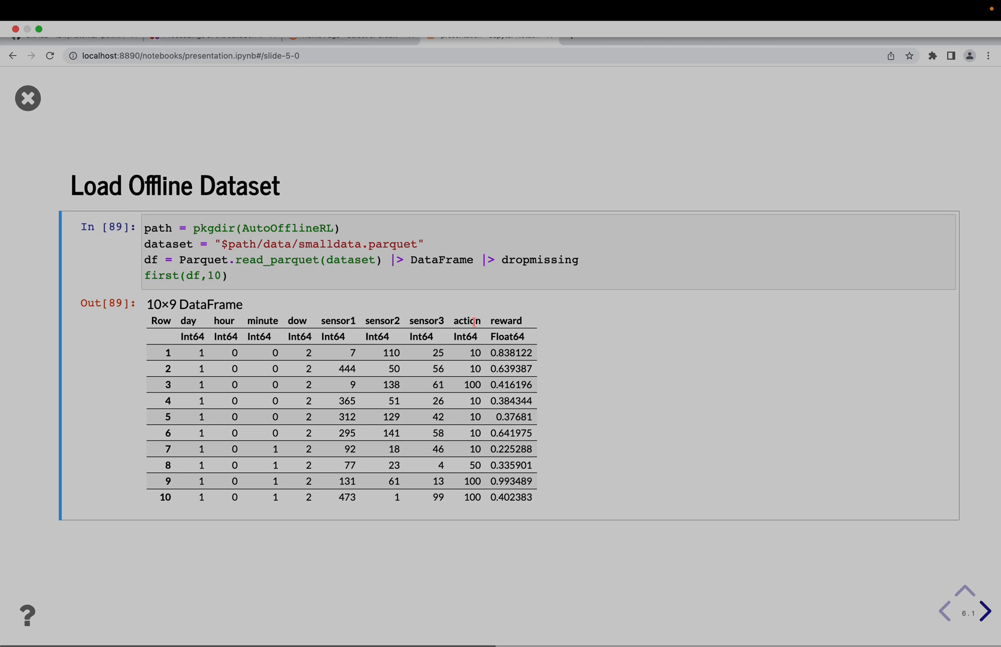
{"action": "mouse_move", "coordinate": [471, 347]}
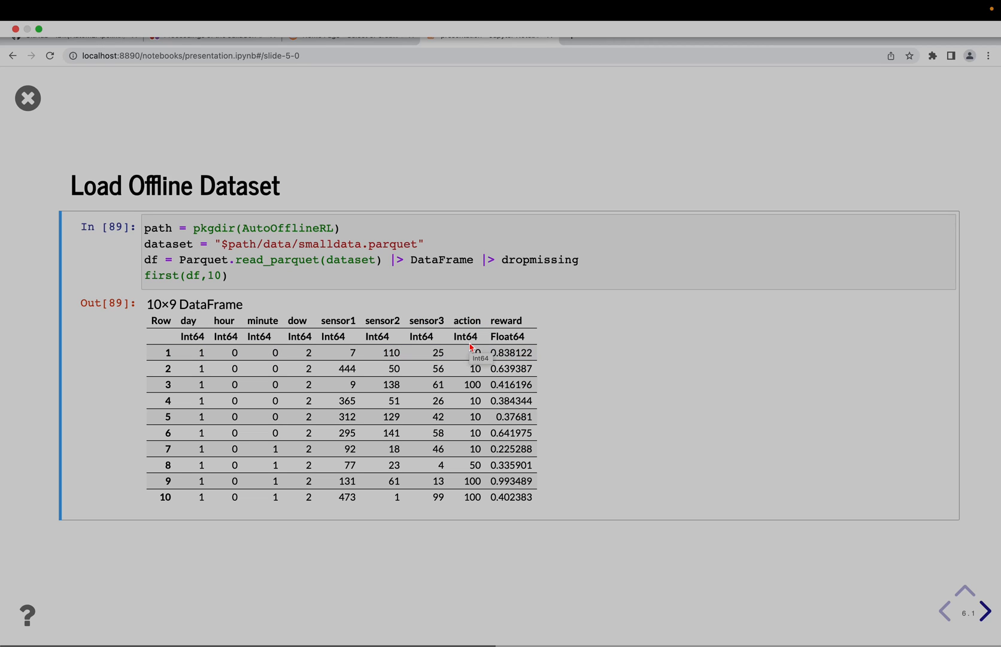
{"action": "mouse_move", "coordinate": [303, 329]}
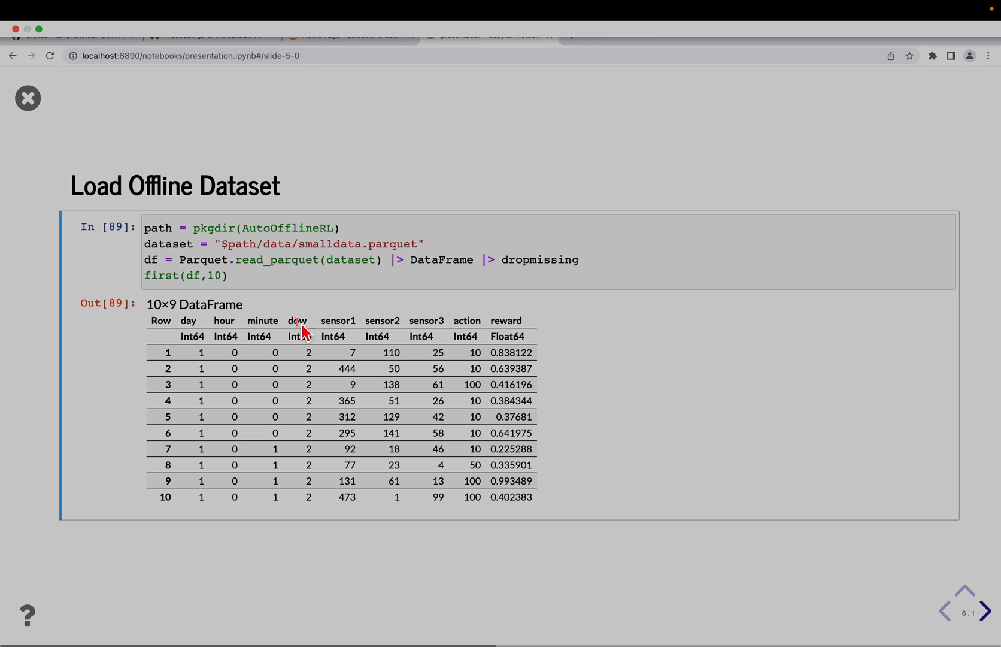
{"action": "mouse_move", "coordinate": [336, 324]}
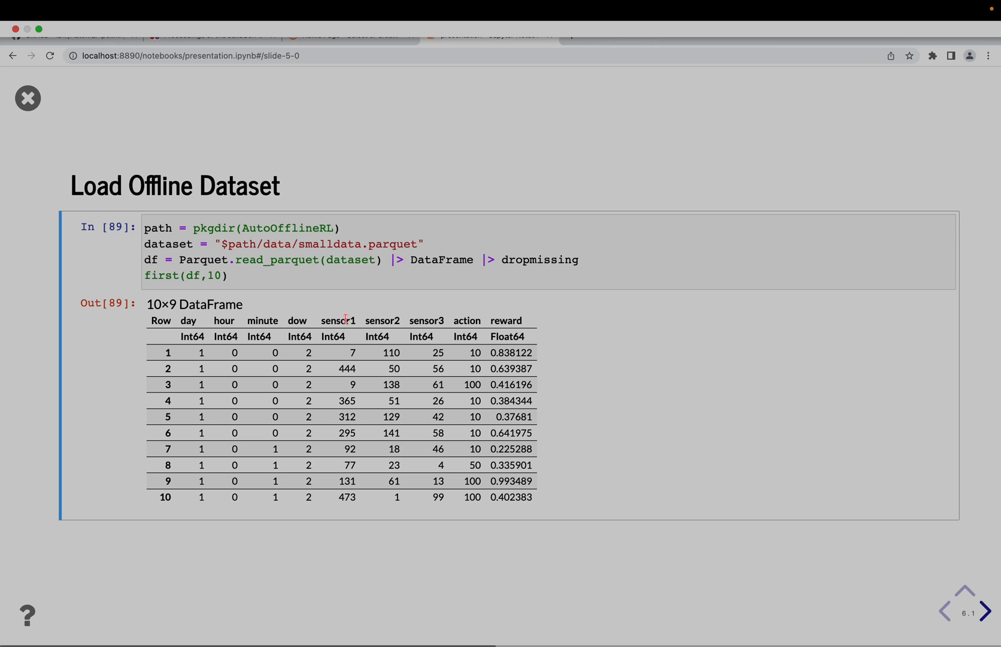
{"action": "mouse_move", "coordinate": [362, 371]}
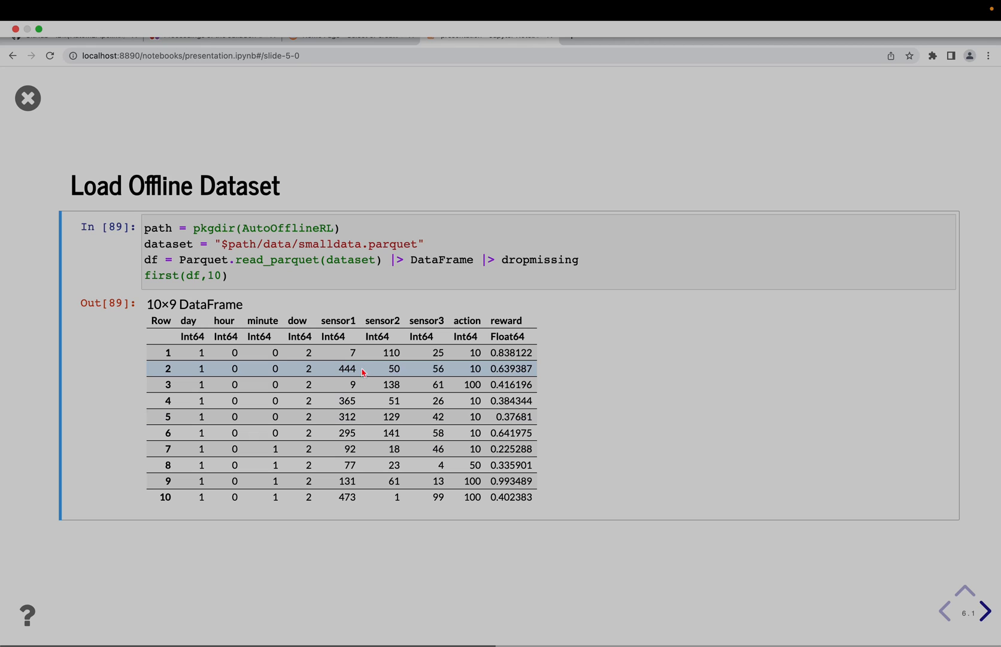
{"action": "mouse_move", "coordinate": [407, 364]}
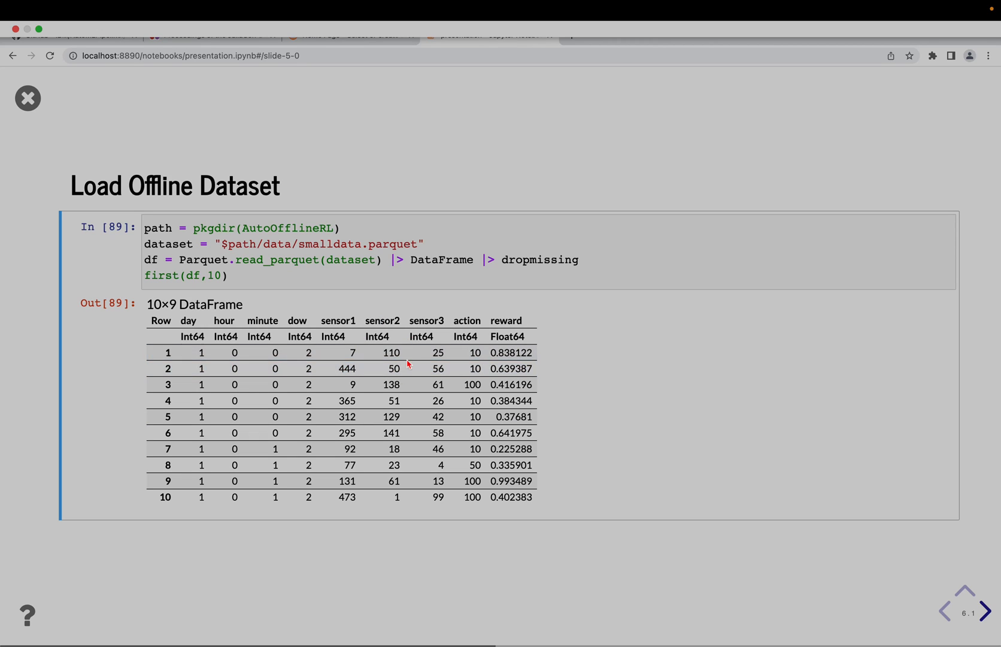
{"action": "mouse_move", "coordinate": [470, 320]}
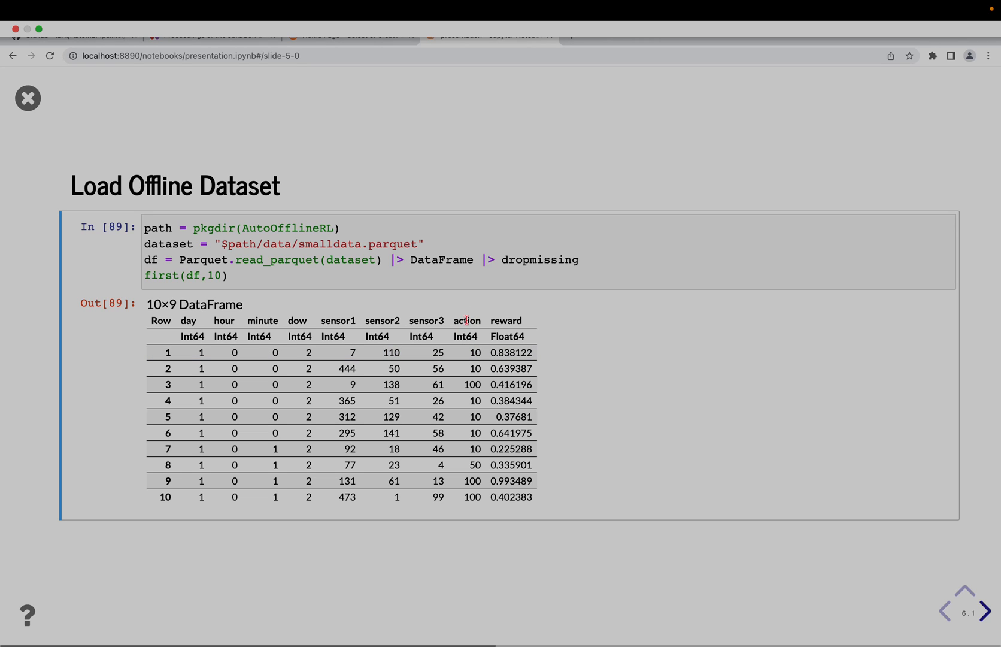
{"action": "mouse_move", "coordinate": [469, 346]}
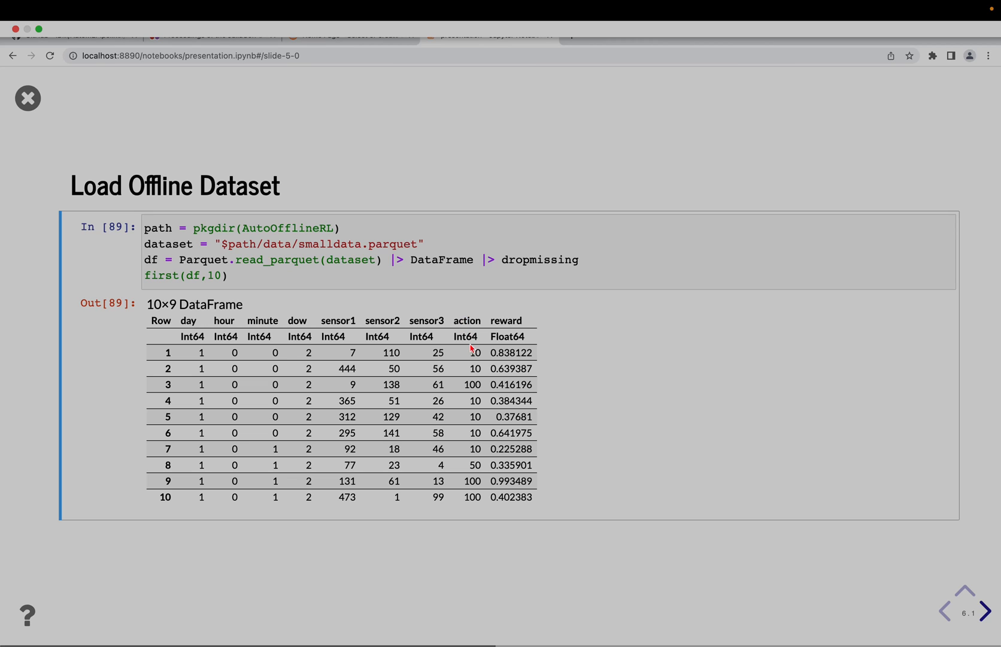
{"action": "mouse_move", "coordinate": [516, 377]}
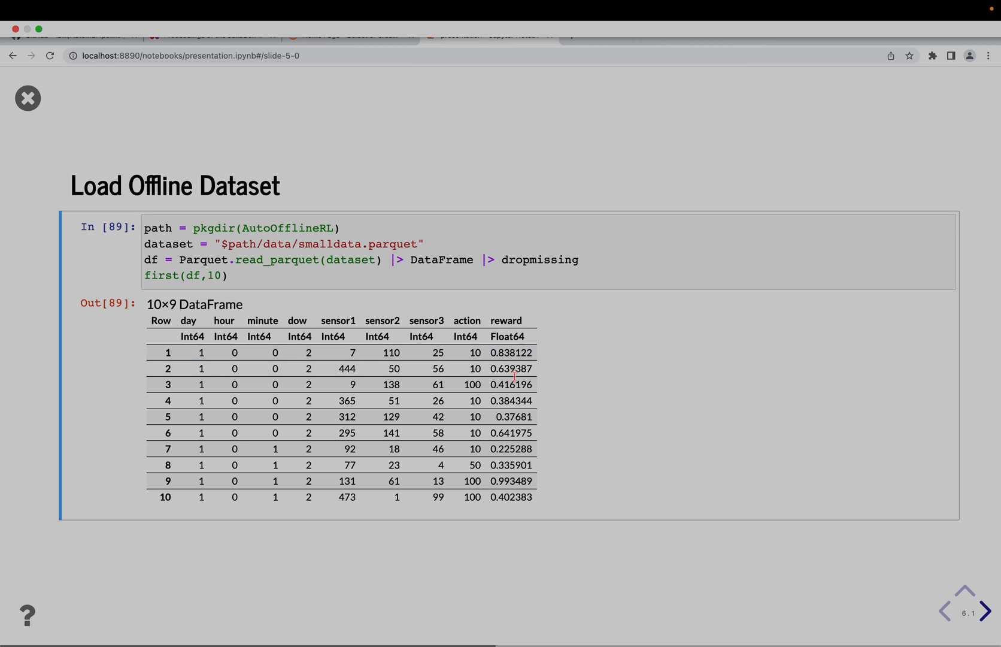
- Show the Convert dataframe to MDP dataset code building observations, actions, rewards, terminals
{"action": "left_click", "coordinate": [985, 611]}
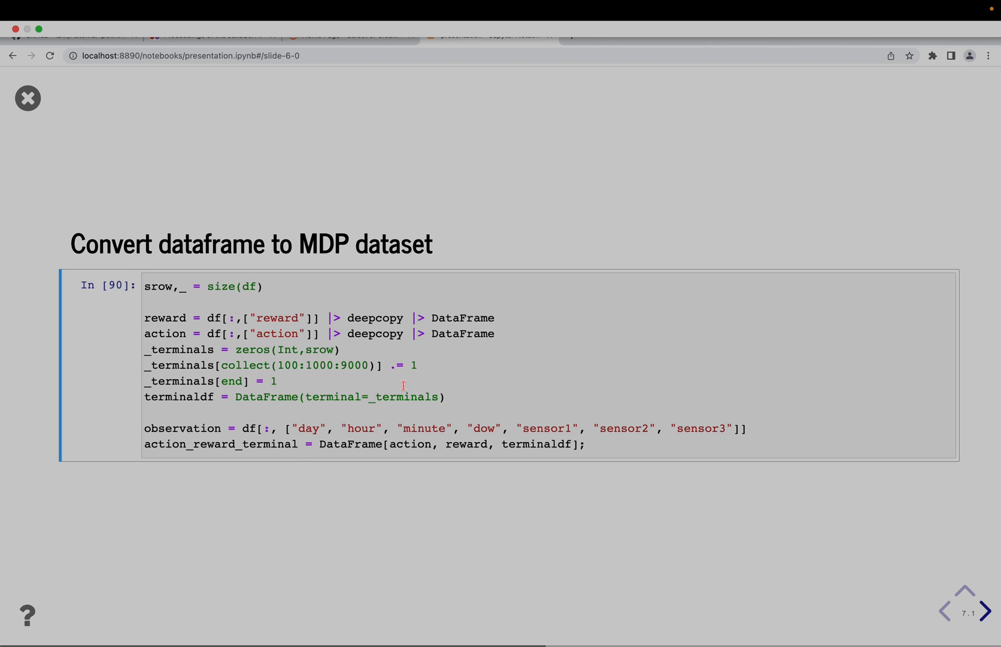
{"action": "mouse_move", "coordinate": [449, 403]}
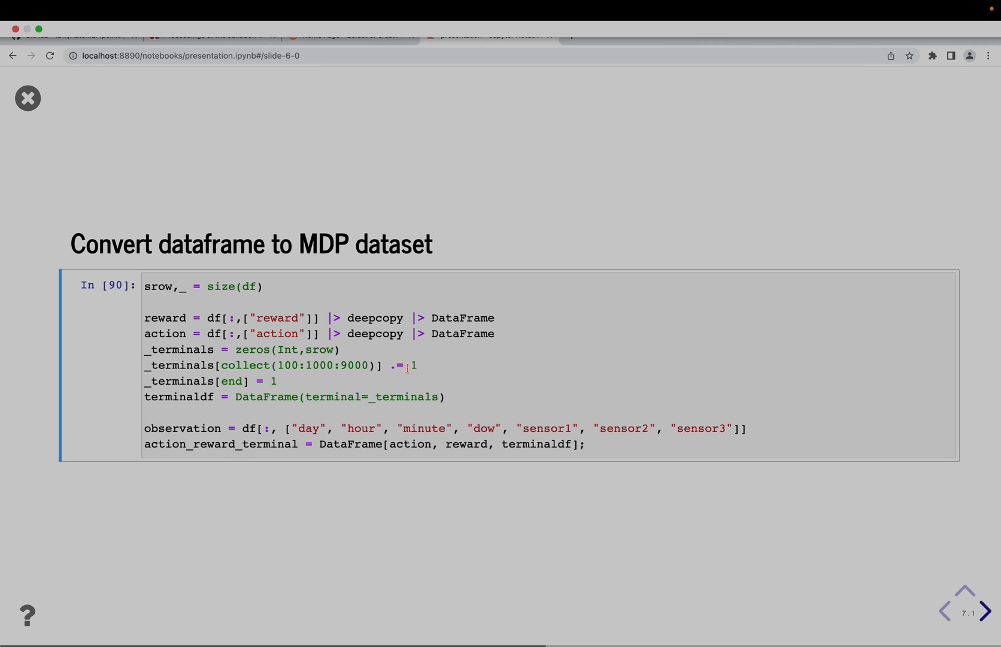
{"action": "mouse_move", "coordinate": [285, 367]}
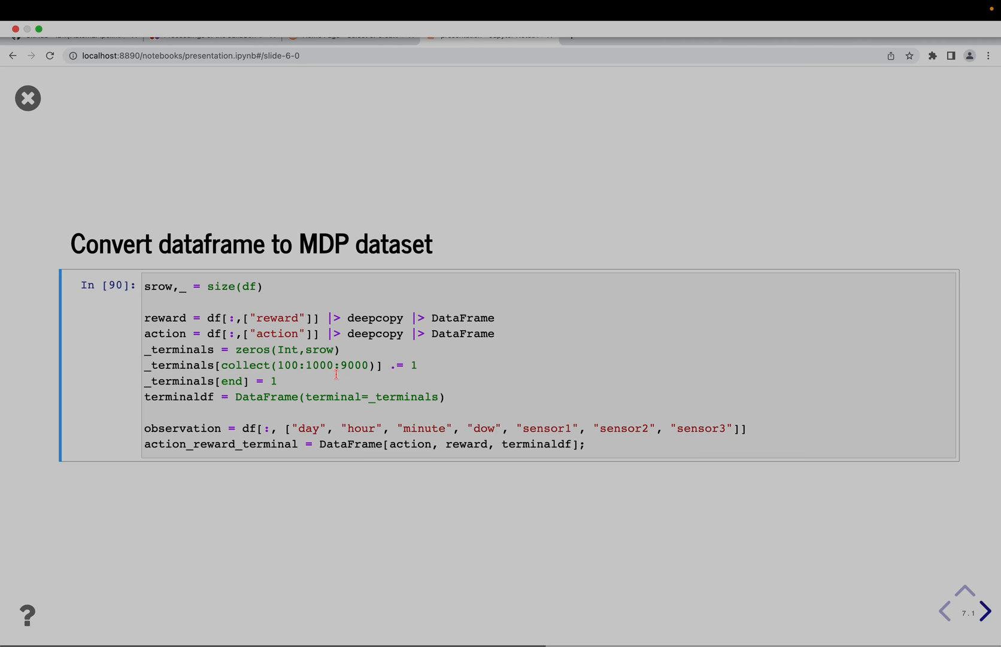
- Reveal the numf–std–pca–rf cross-validation result scoring mean 32.96 over 10 folds
{"action": "left_click", "coordinate": [986, 611]}
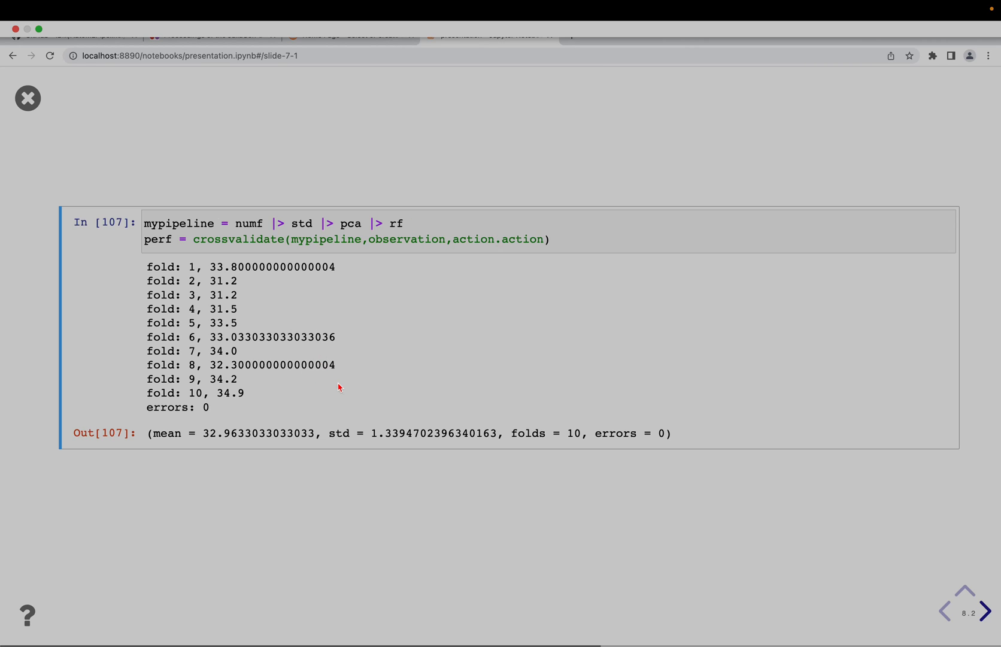
{"action": "mouse_move", "coordinate": [190, 438]}
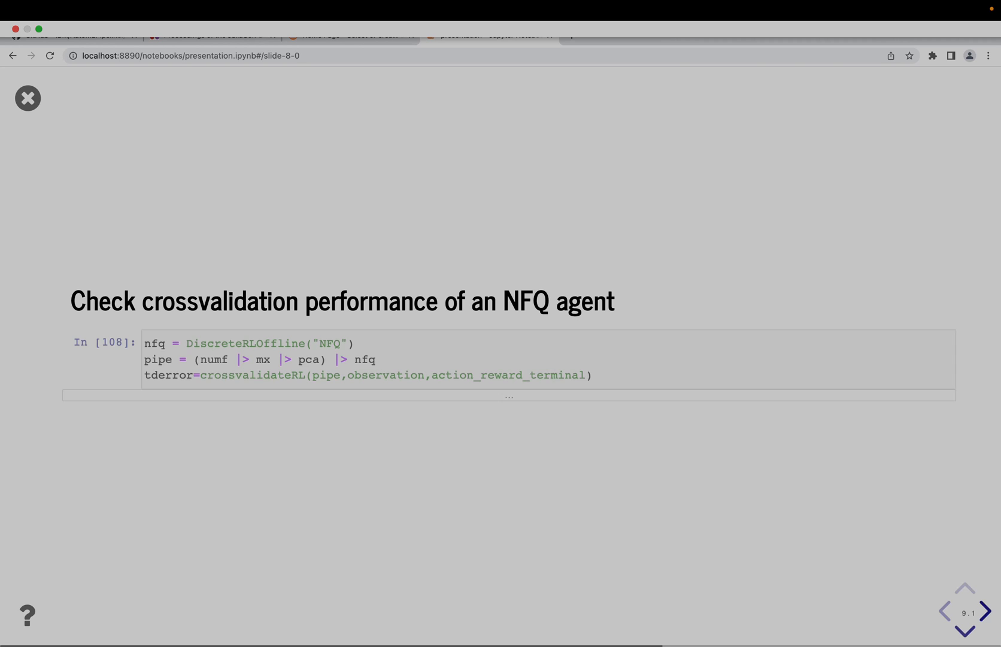
- Reveal the NFQ agent's TD error of about 4.80e23 and its definition
{"action": "left_click", "coordinate": [220, 360]}
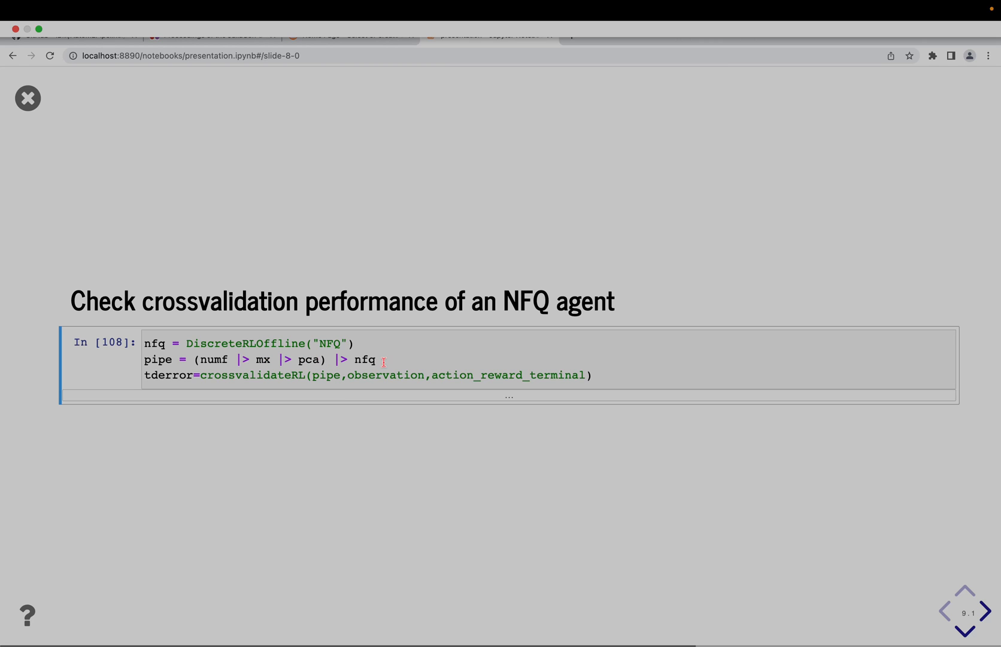
{"action": "left_click", "coordinate": [965, 630]}
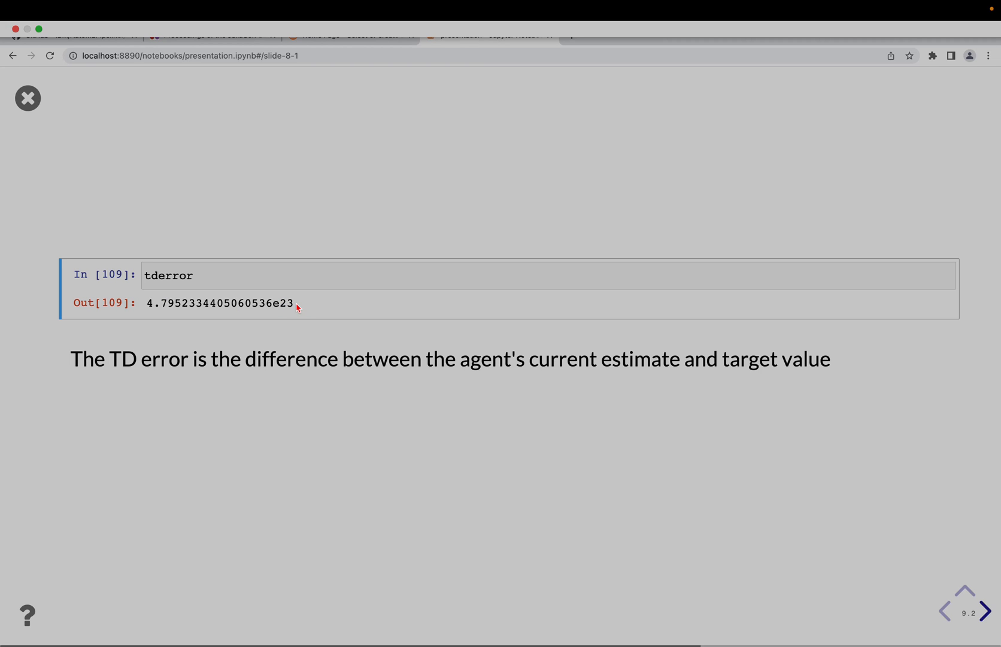
{"action": "mouse_move", "coordinate": [182, 378]}
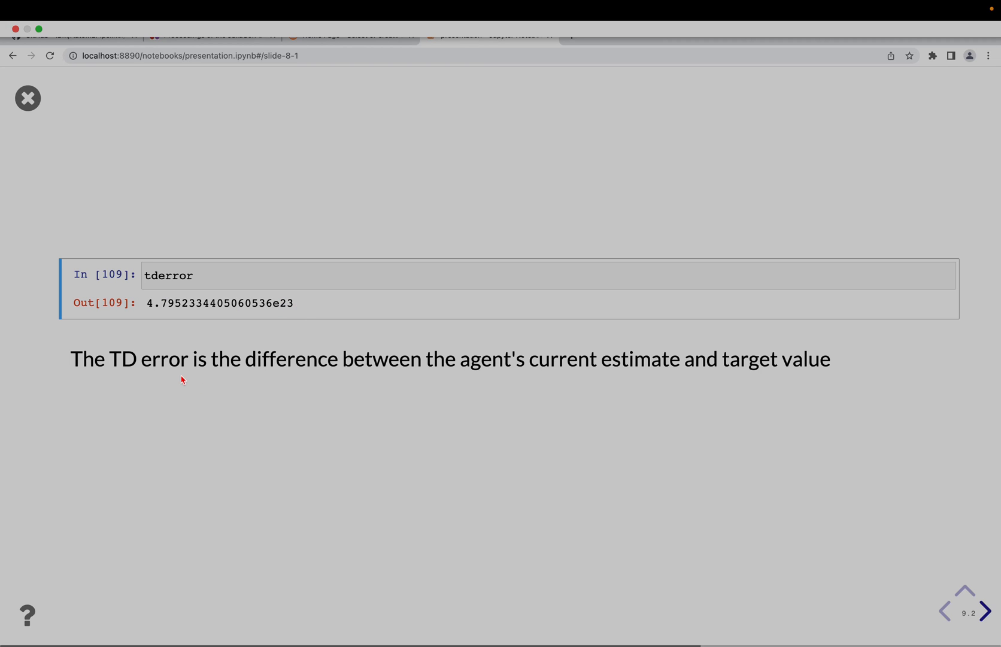
{"action": "mouse_move", "coordinate": [375, 379]}
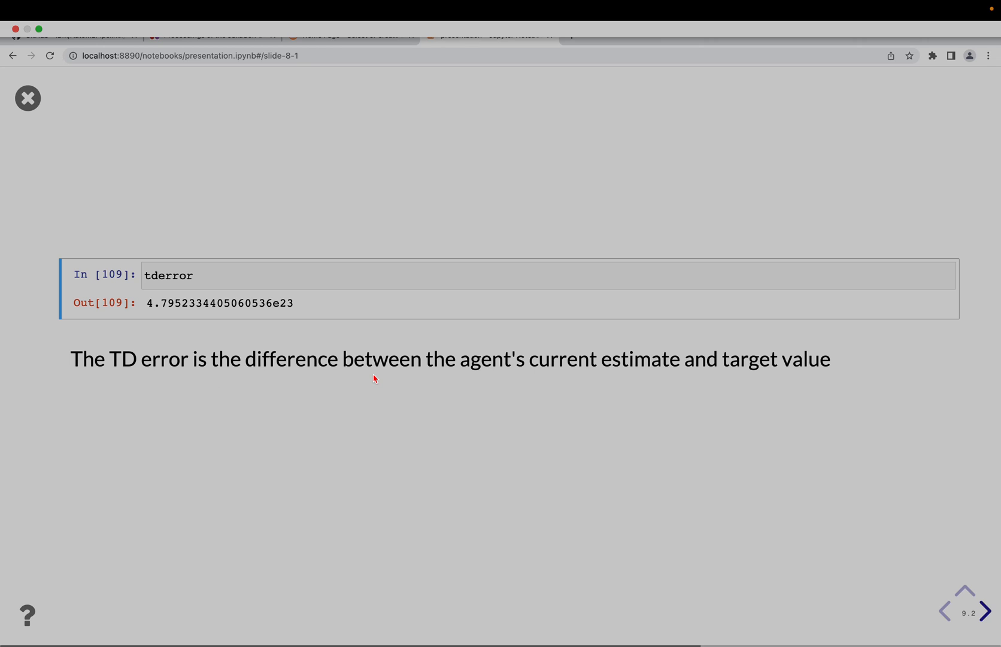
{"action": "mouse_move", "coordinate": [310, 305]}
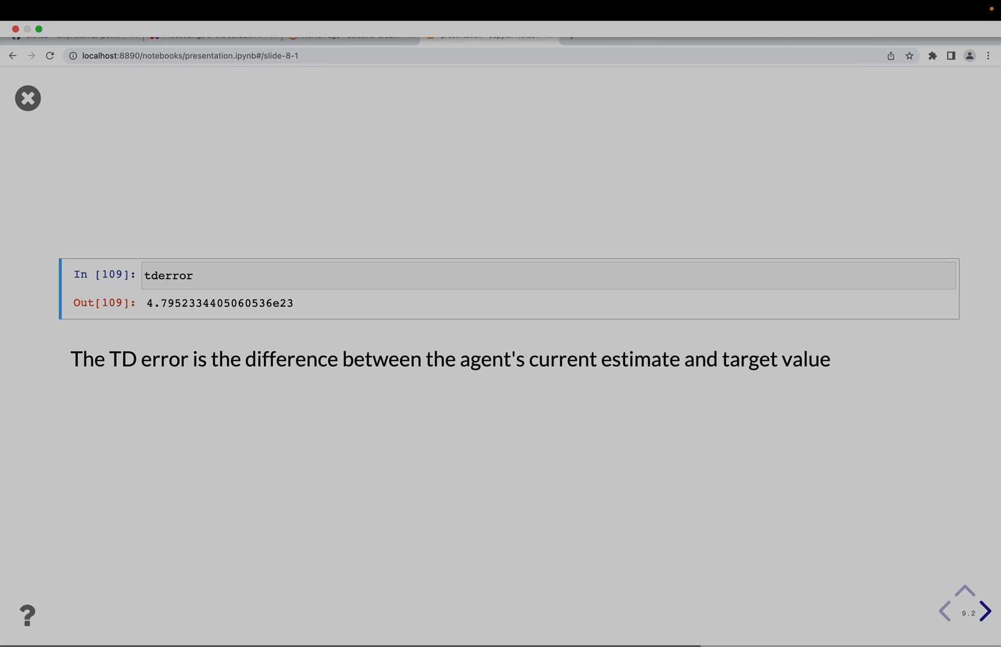
{"action": "mouse_move", "coordinate": [315, 305]}
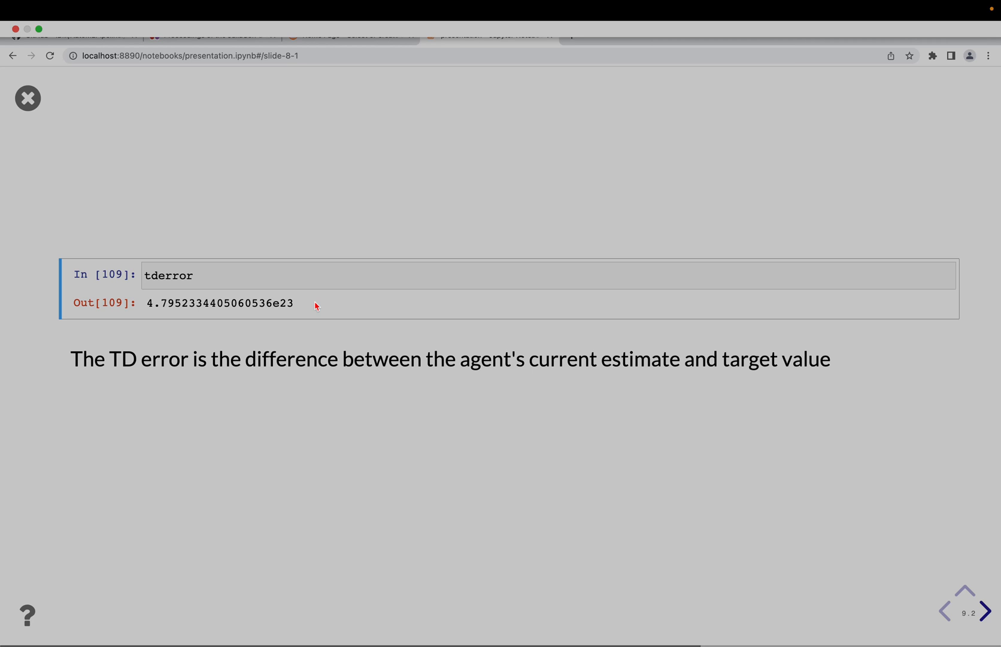
- Step through the DQN agent title, pipeline code and its TD error of 1.2257244226676562
{"action": "left_click", "coordinate": [985, 611]}
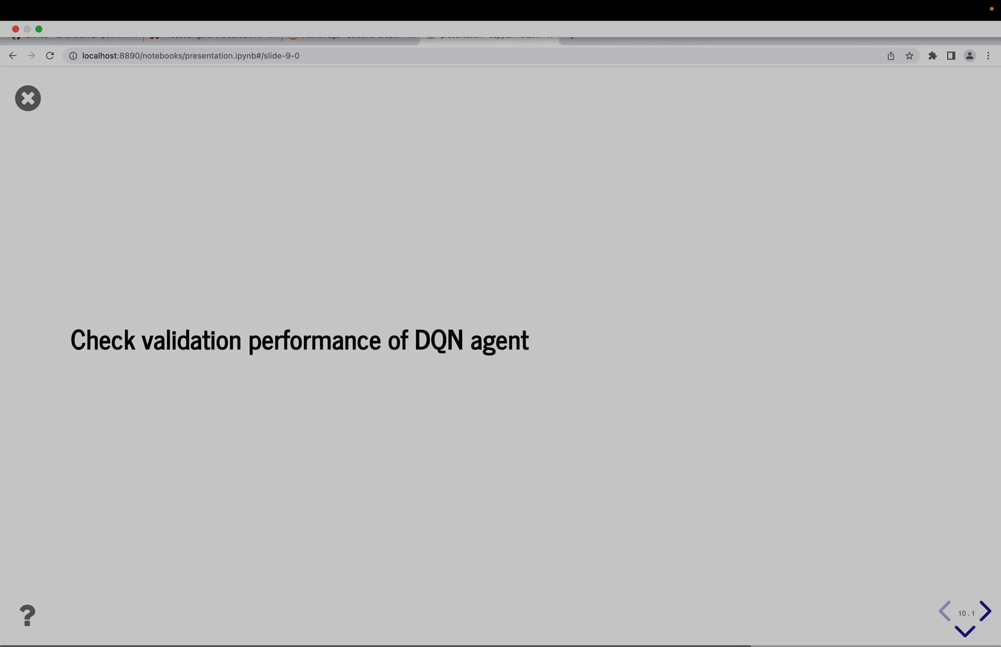
{"action": "left_click", "coordinate": [966, 630]}
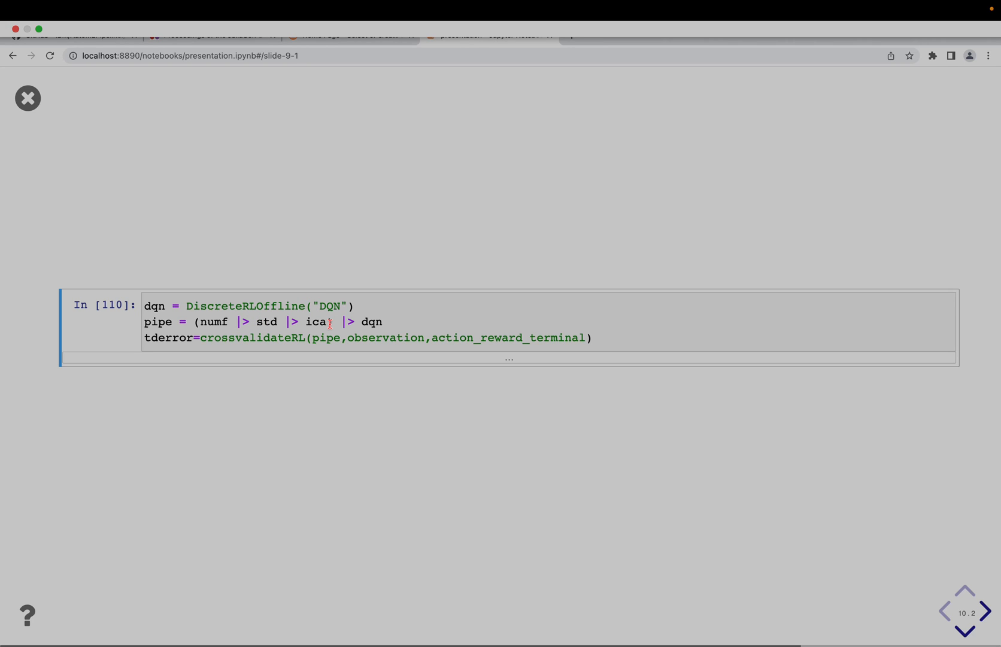
{"action": "left_click", "coordinate": [965, 633]}
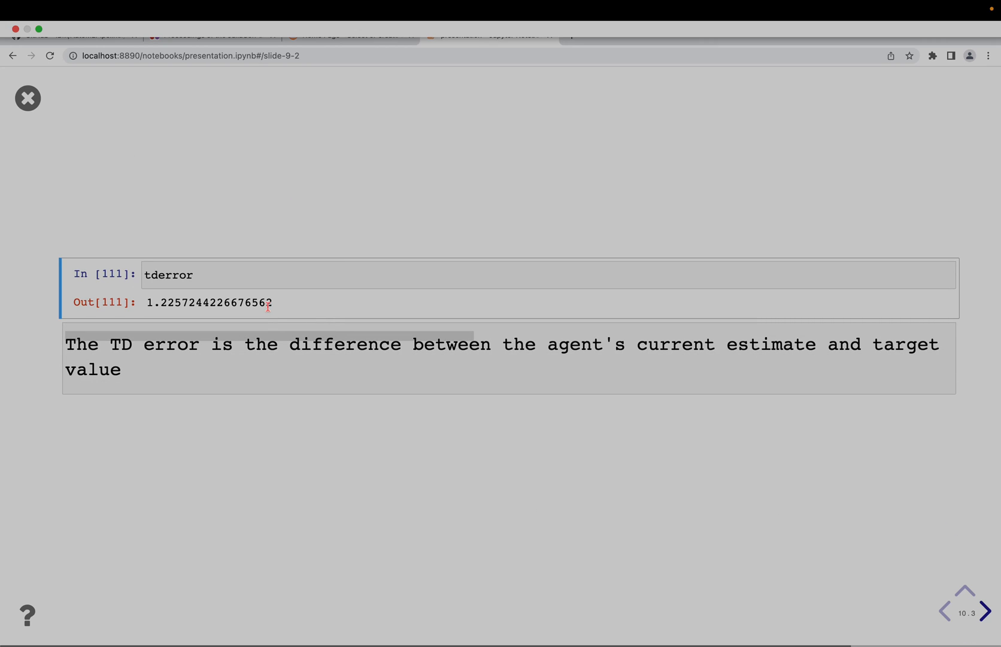
{"action": "mouse_move", "coordinate": [306, 310]}
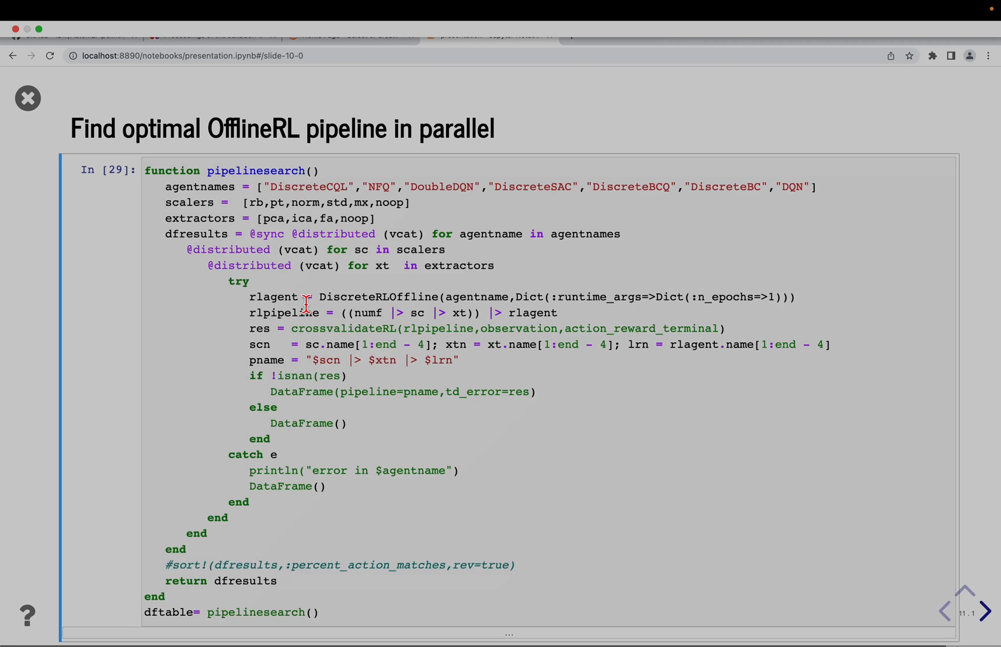
{"action": "mouse_move", "coordinate": [367, 190]}
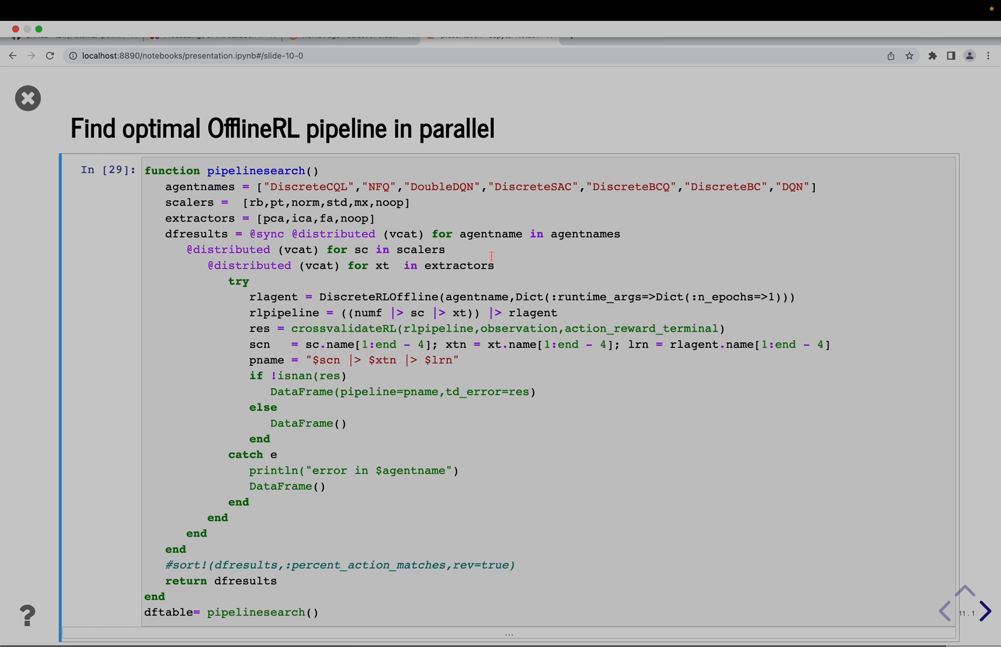
{"action": "mouse_move", "coordinate": [423, 249]}
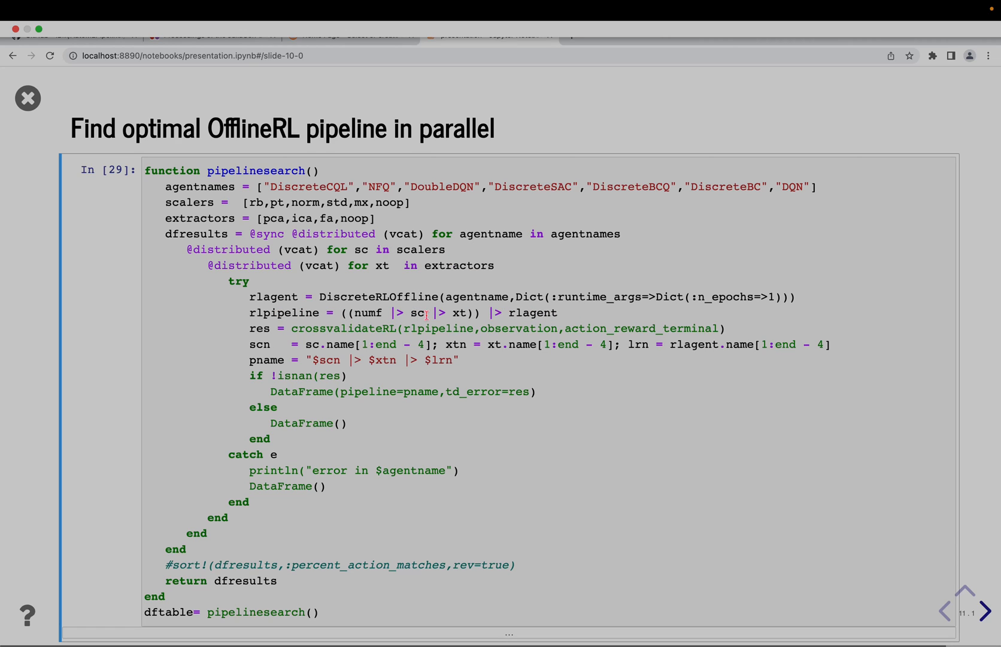
{"action": "mouse_move", "coordinate": [372, 312]}
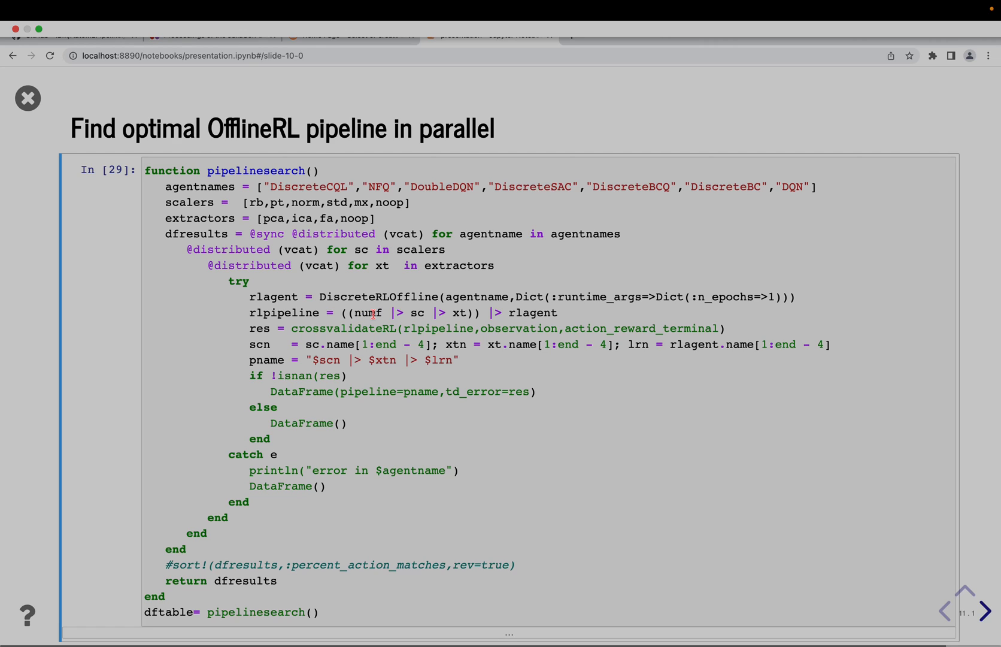
{"action": "mouse_move", "coordinate": [415, 313]}
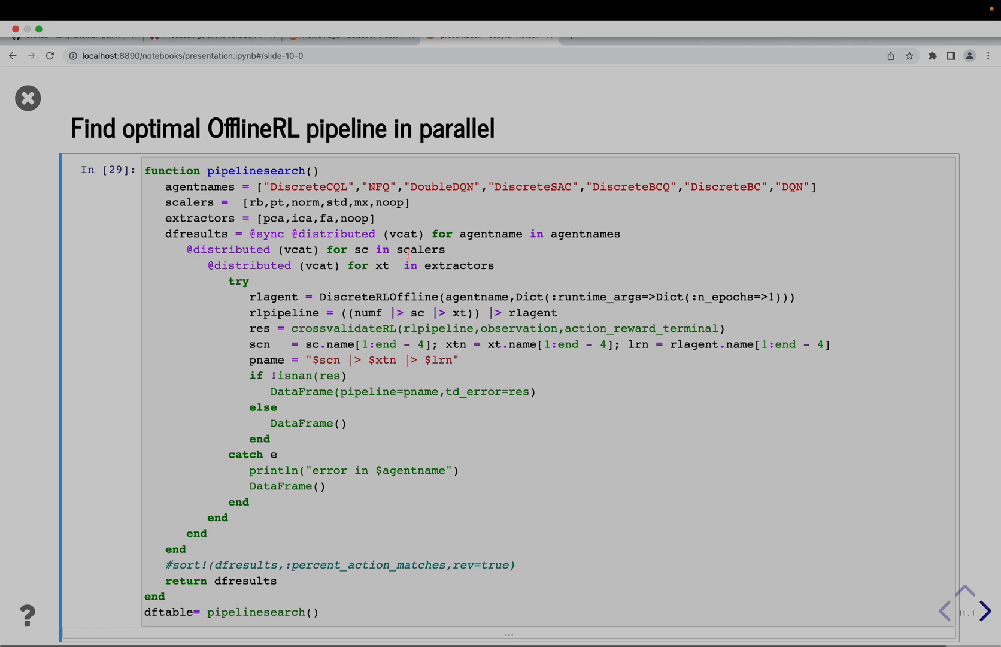
{"action": "mouse_move", "coordinate": [515, 340]}
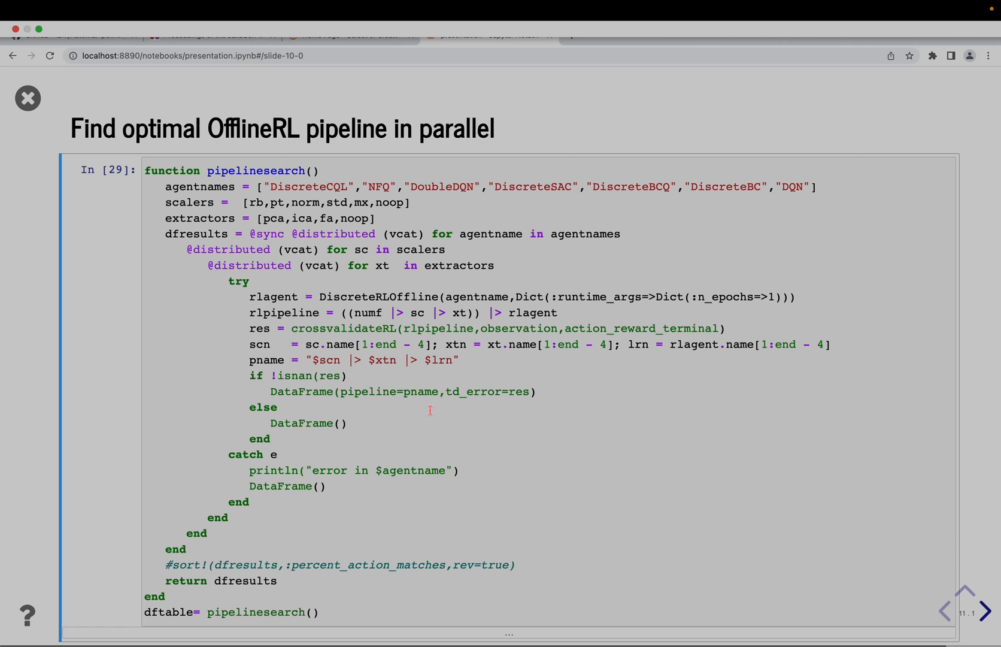
{"action": "mouse_move", "coordinate": [454, 403]}
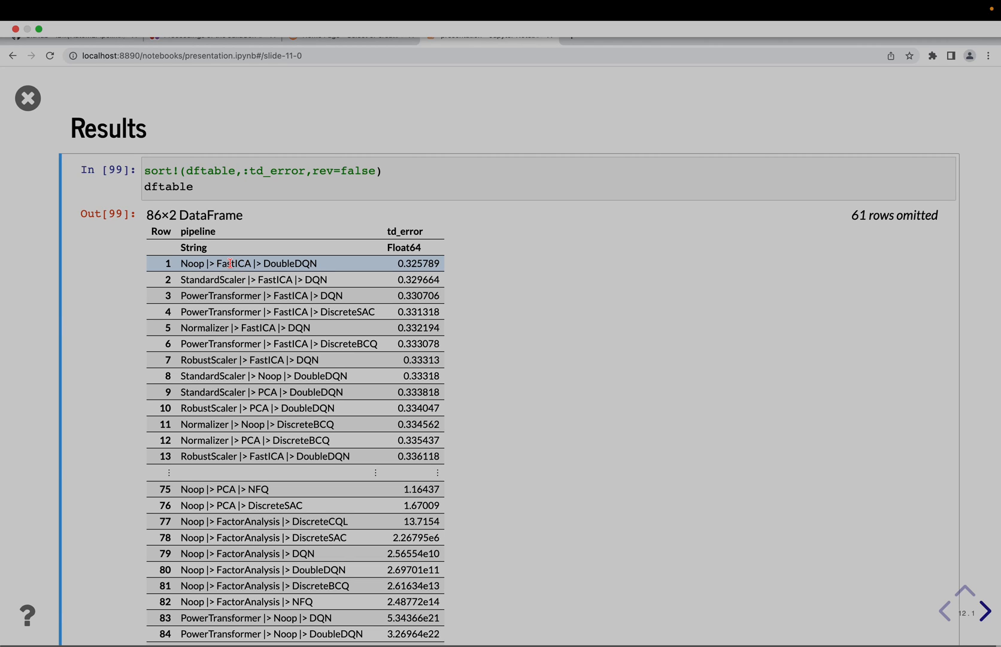
{"action": "mouse_move", "coordinate": [443, 270]}
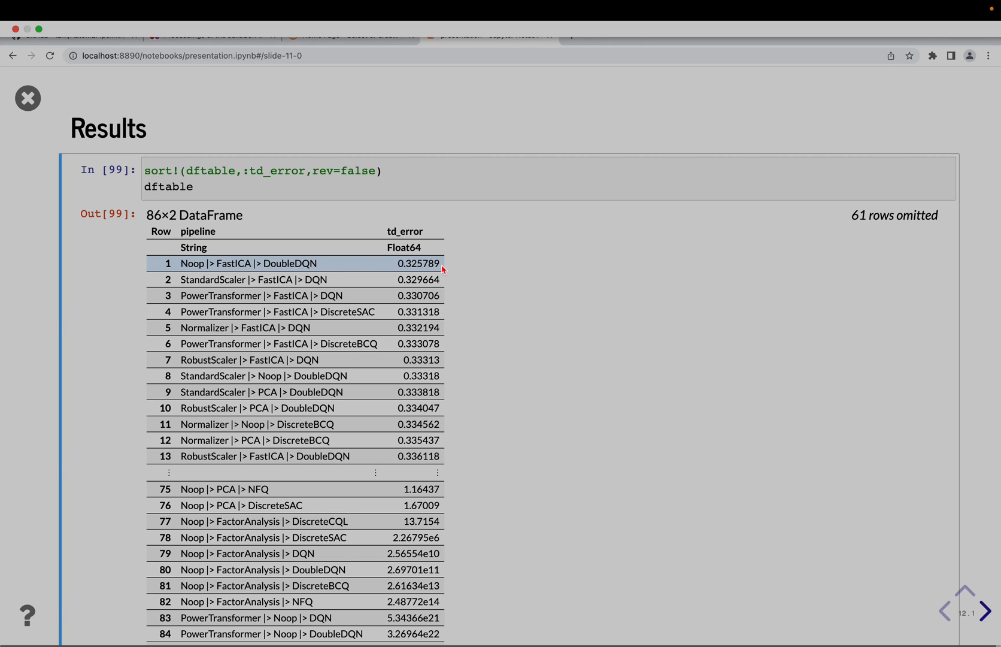
{"action": "mouse_move", "coordinate": [468, 271]}
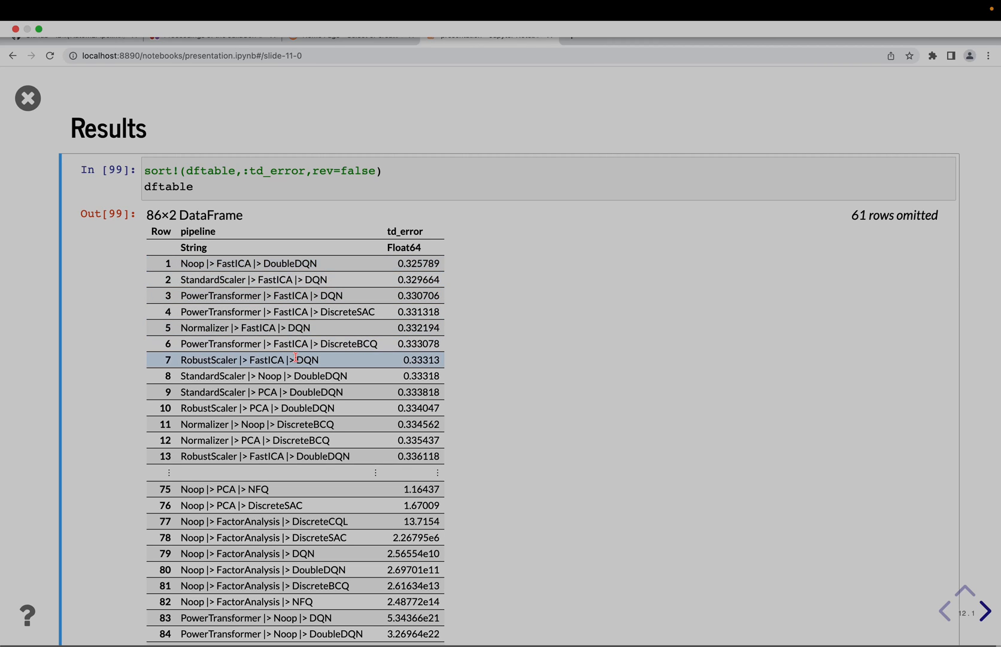
{"action": "mouse_move", "coordinate": [324, 352]}
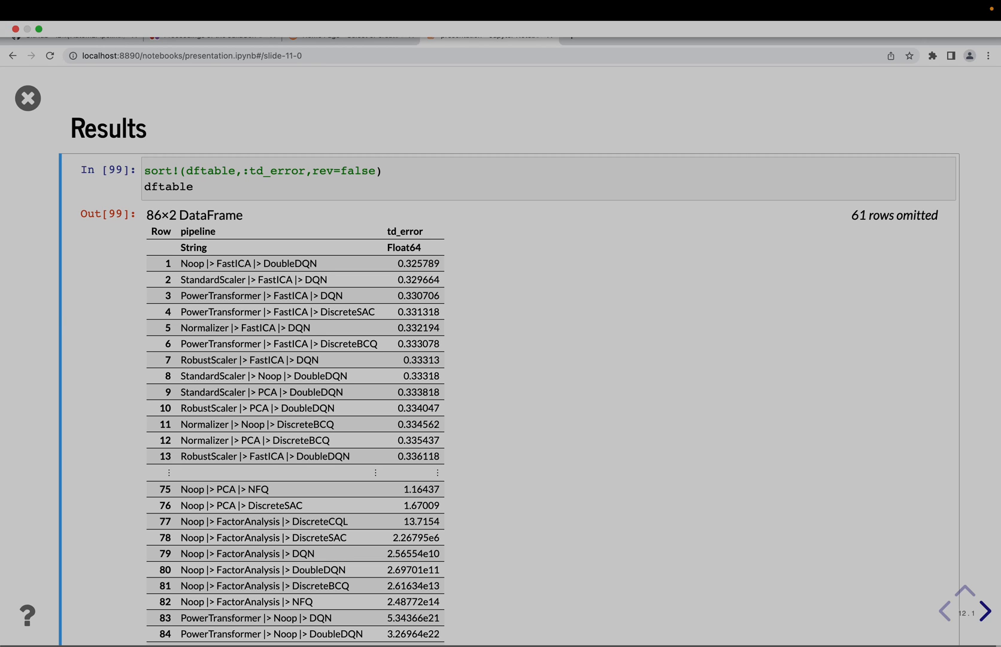
- Show the best pipeline Noop |> FastICA |> DoubleDQN beside the worst at ~3.36e26
{"action": "left_click", "coordinate": [984, 611]}
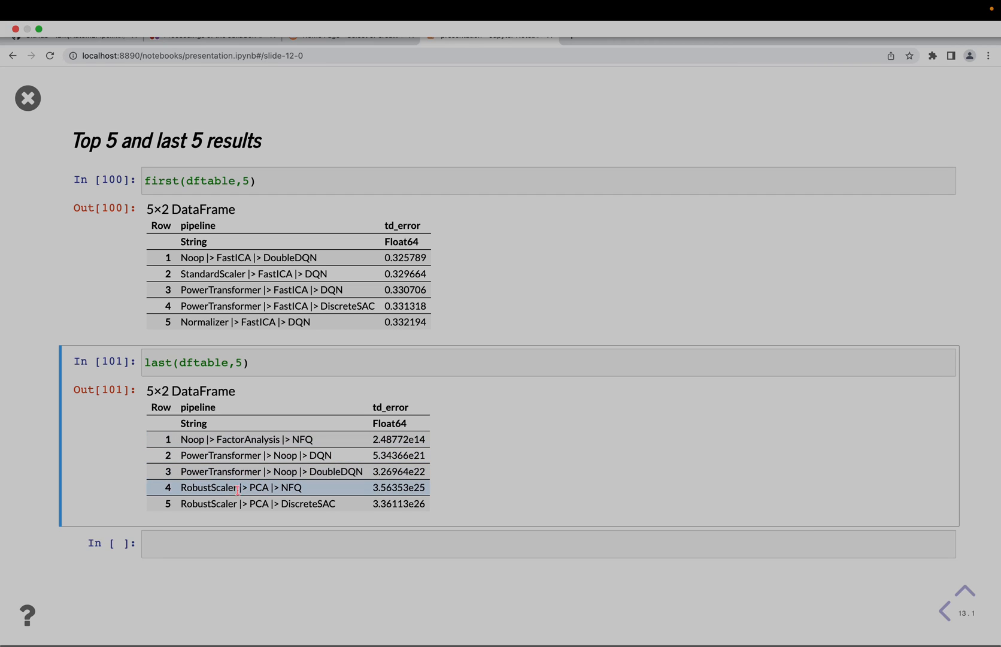
{"action": "mouse_move", "coordinate": [243, 471]}
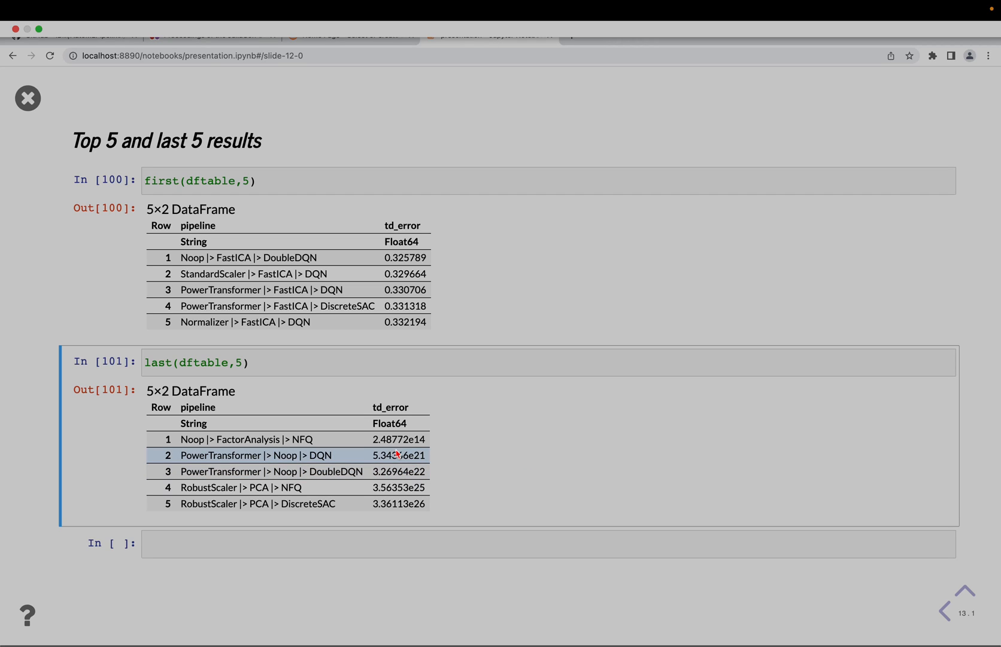
{"action": "mouse_move", "coordinate": [446, 458]}
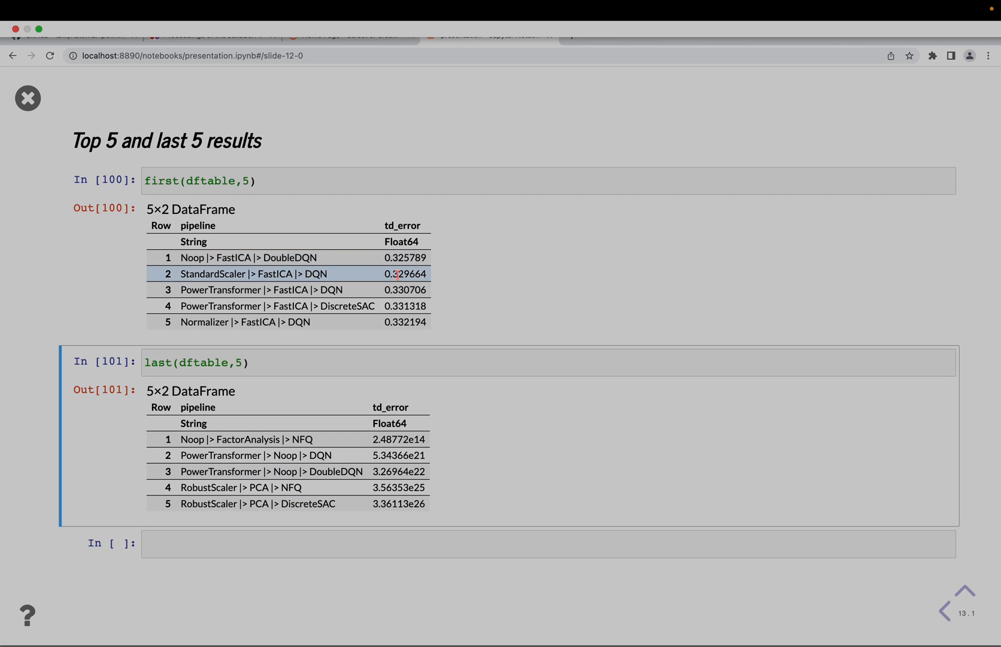
{"action": "mouse_move", "coordinate": [469, 225]}
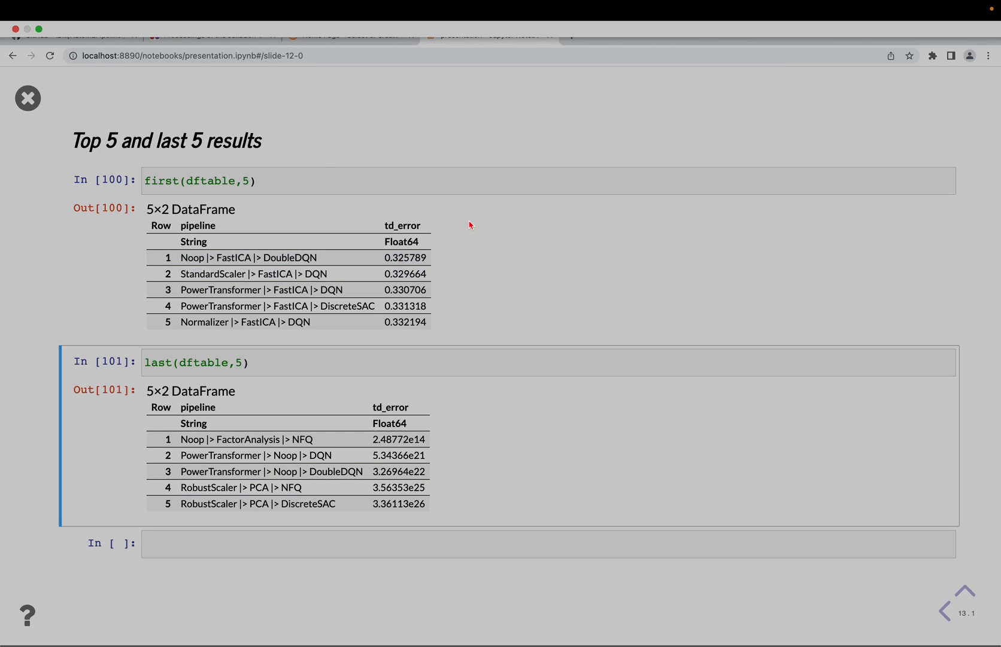